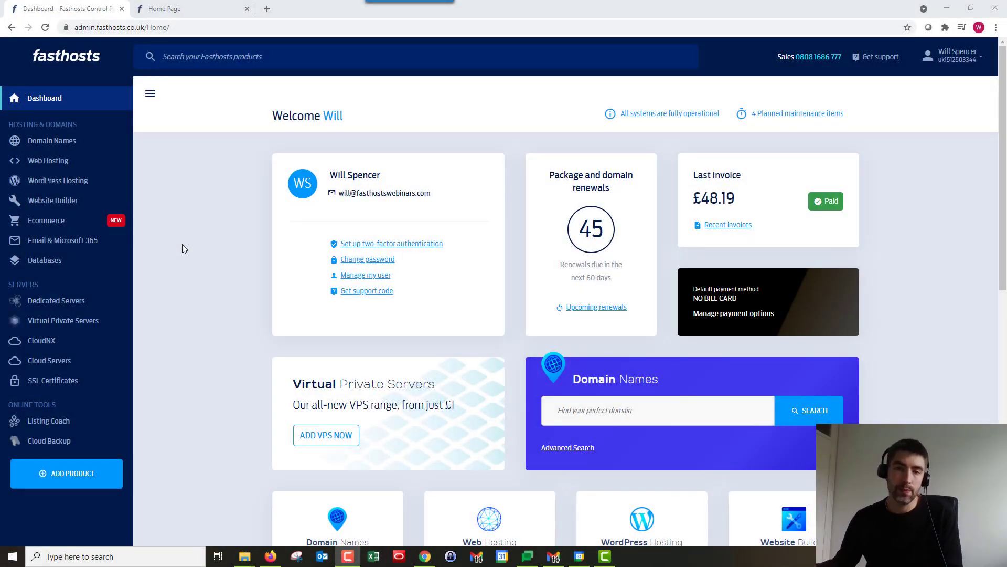
pyautogui.moveTo(203, 262)
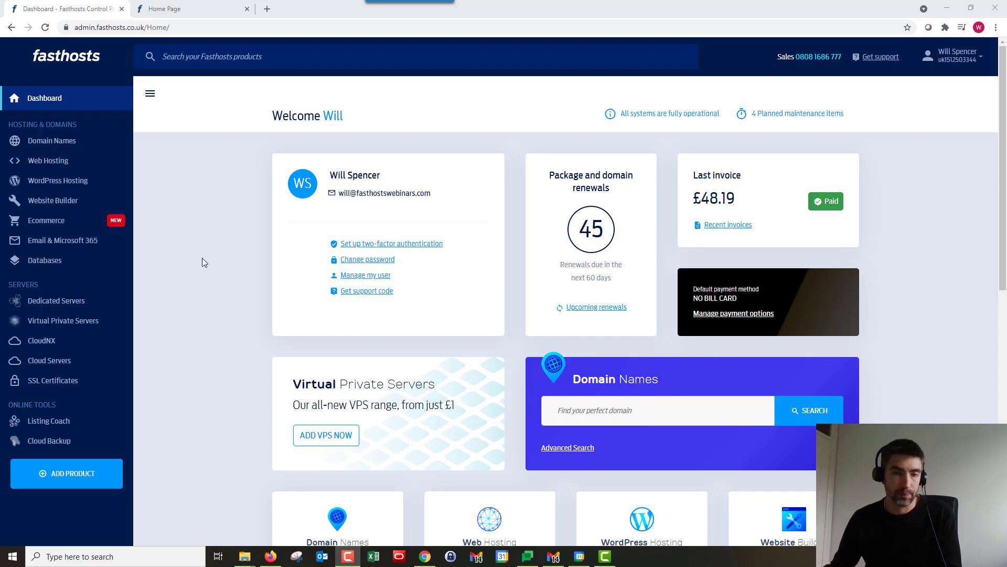
pyautogui.moveTo(216, 195)
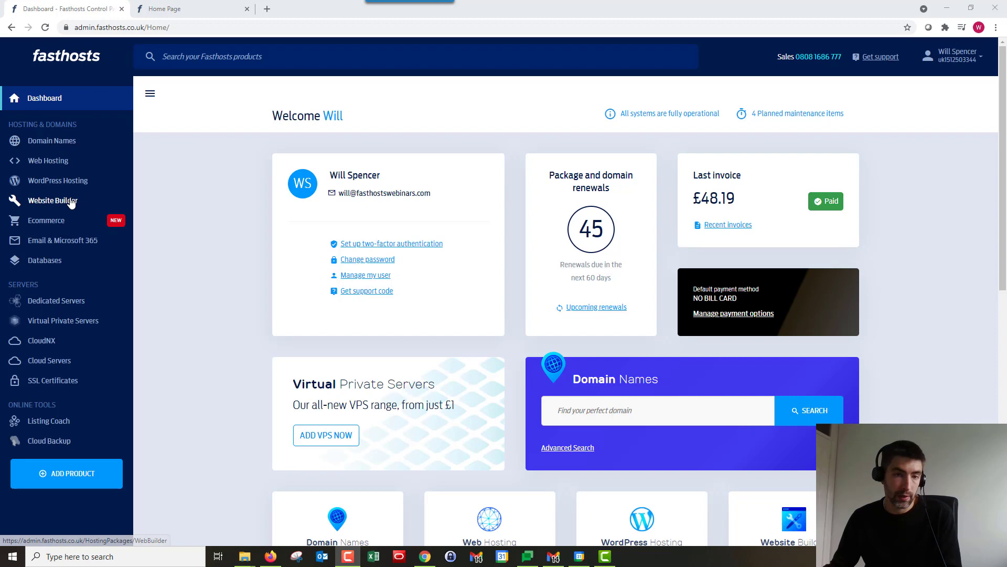
# - Show the Website Builder Packages list and pick the anexampledomain.co.uk package
pyautogui.click(53, 201)
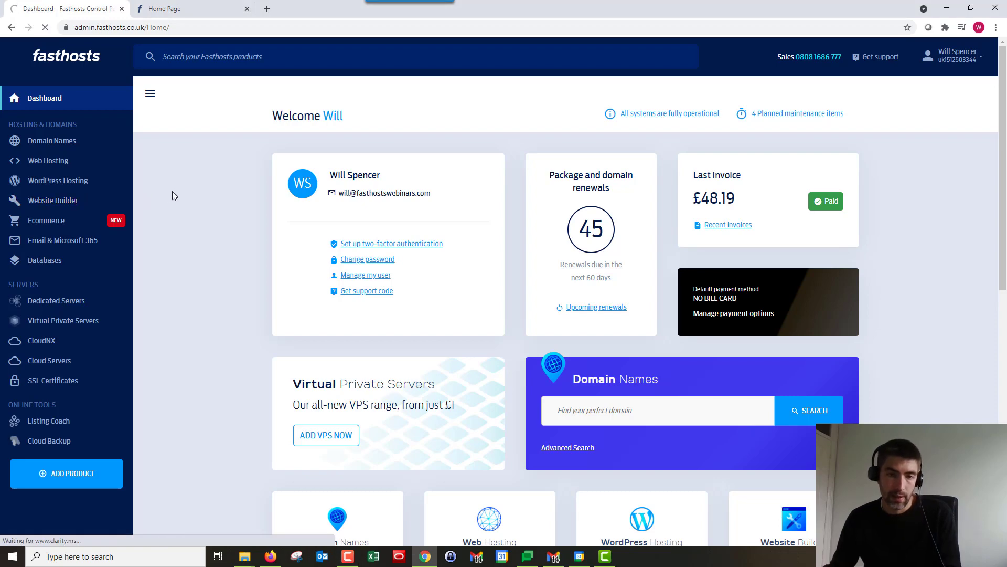
pyautogui.click(52, 201)
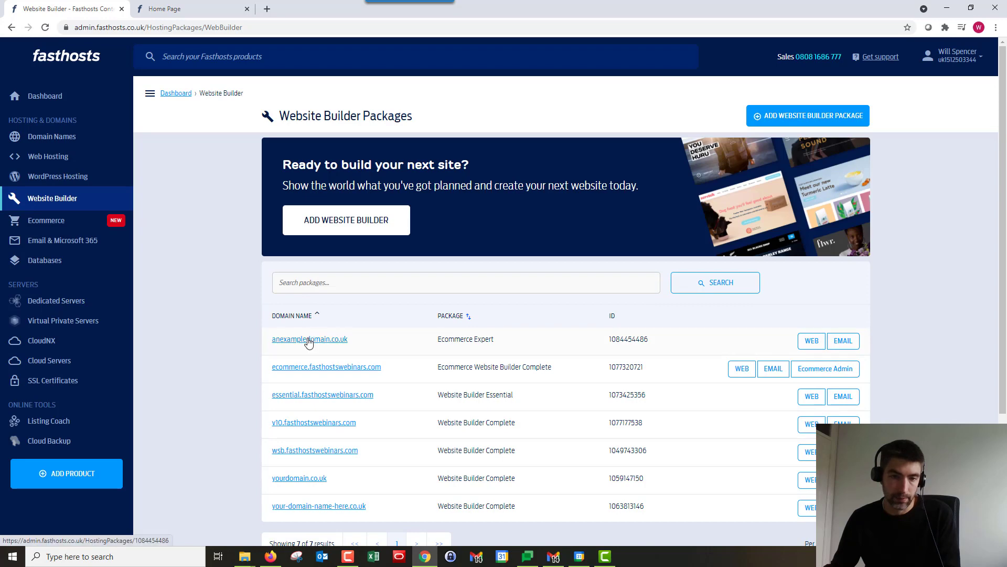
pyautogui.click(310, 339)
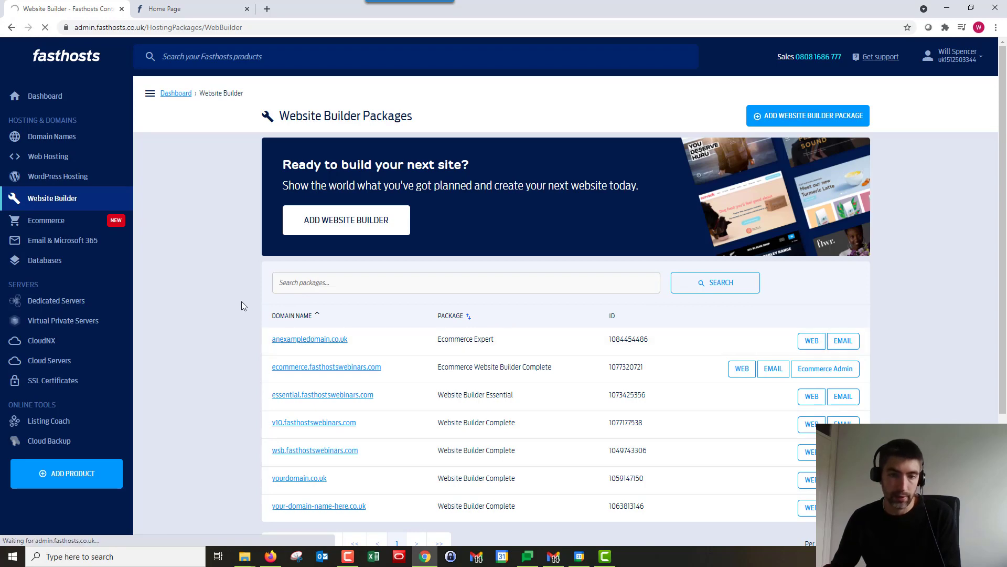
# - In the site editor, insert the Ecwid shop as a Store block below the Fruit N' Veg Store hero
pyautogui.click(310, 339)
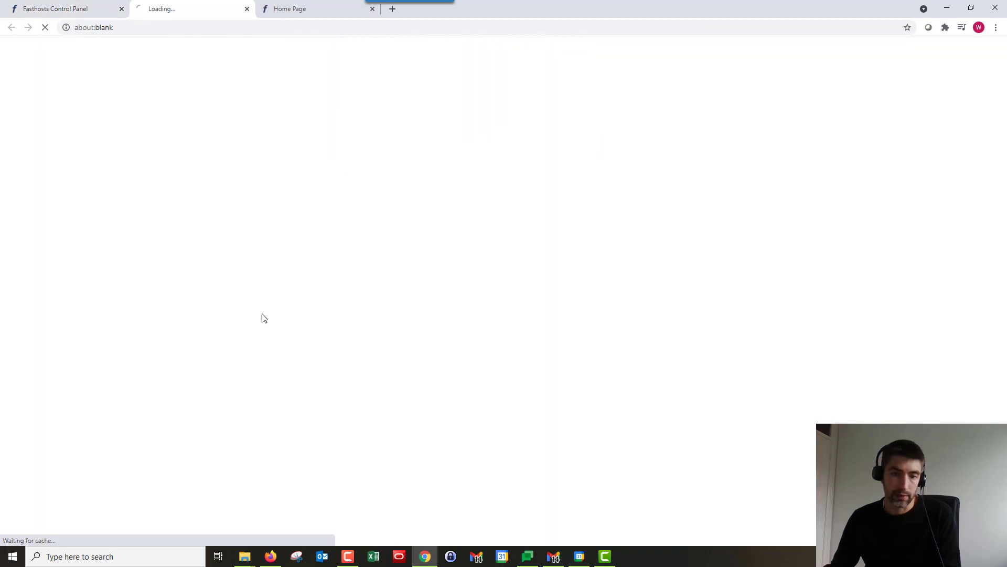
pyautogui.moveTo(235, 245)
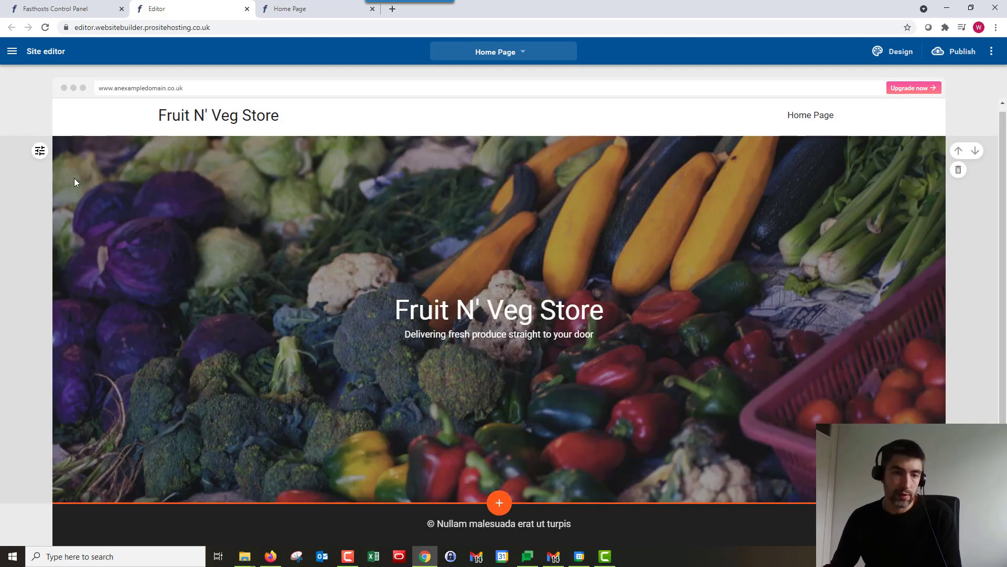
pyautogui.click(499, 310)
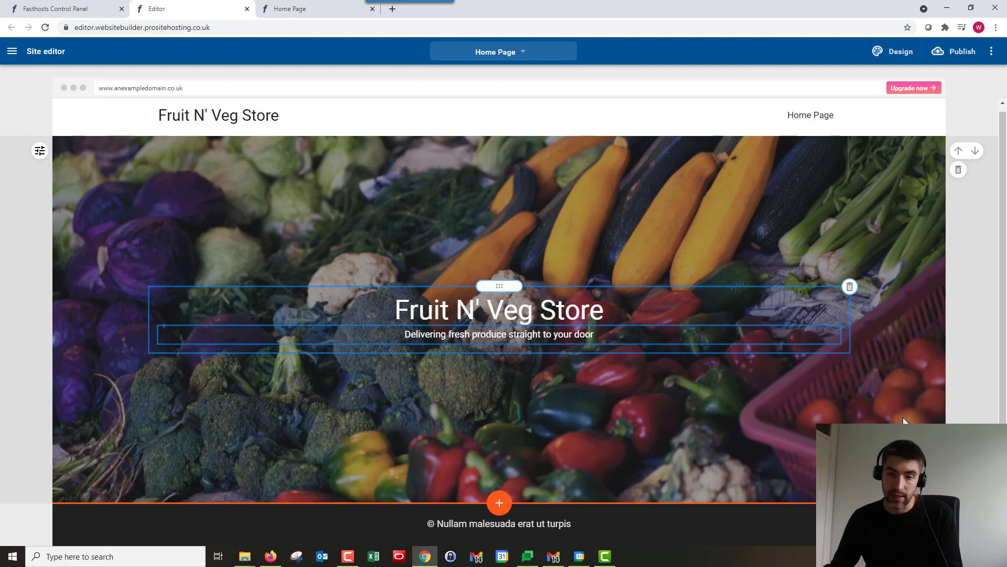
pyautogui.moveTo(514, 443)
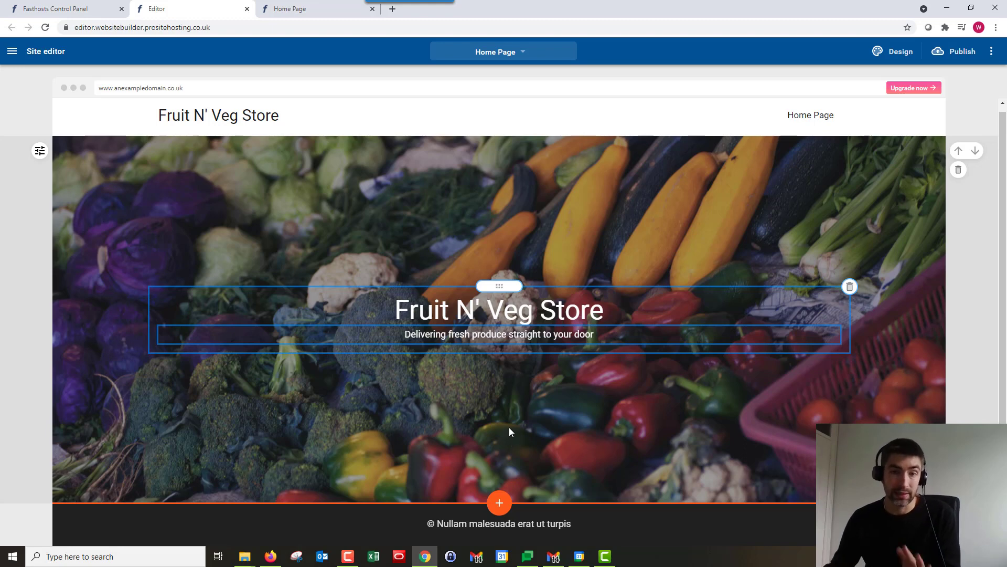
pyautogui.moveTo(500, 502)
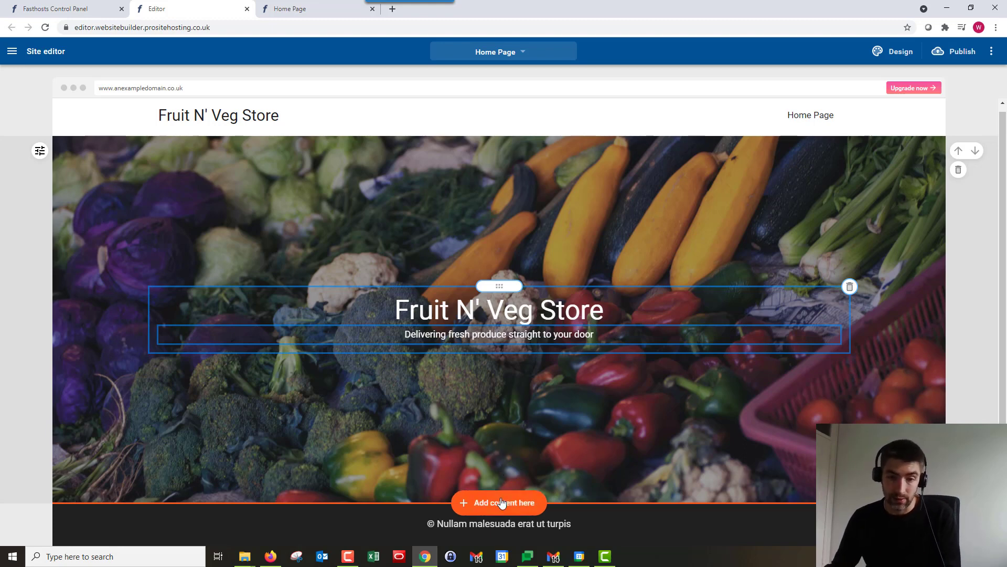
pyautogui.click(499, 503)
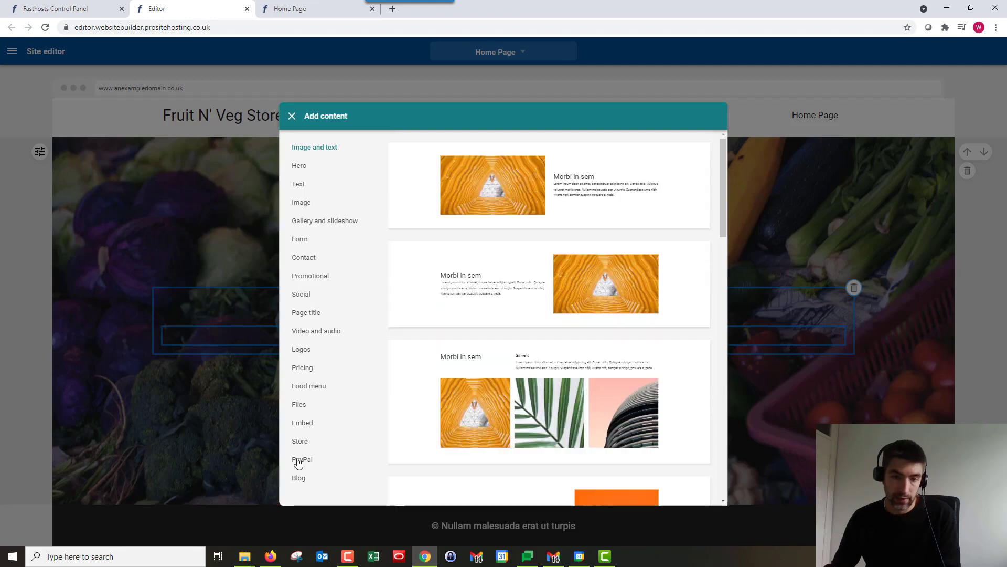
pyautogui.click(304, 441)
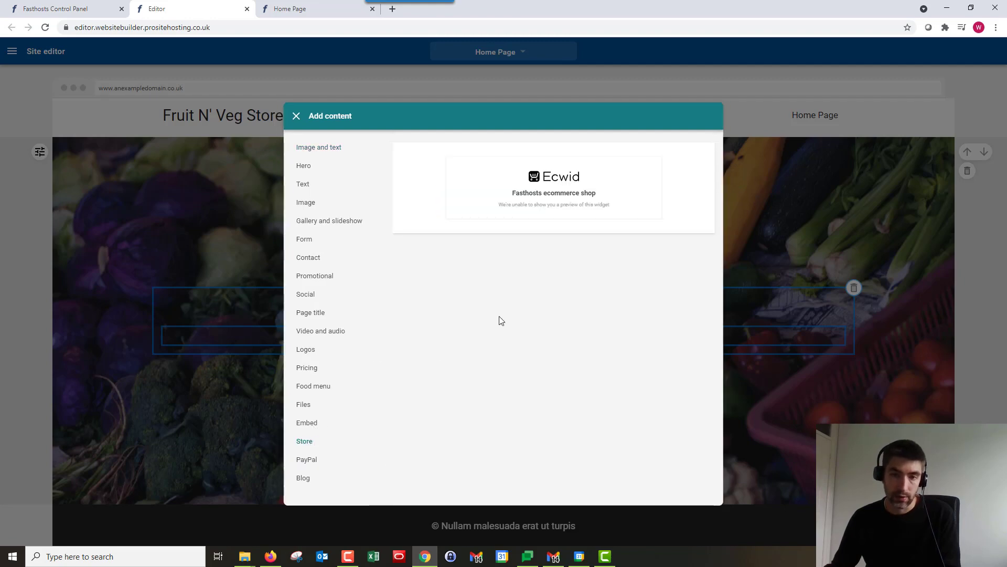
pyautogui.click(296, 115)
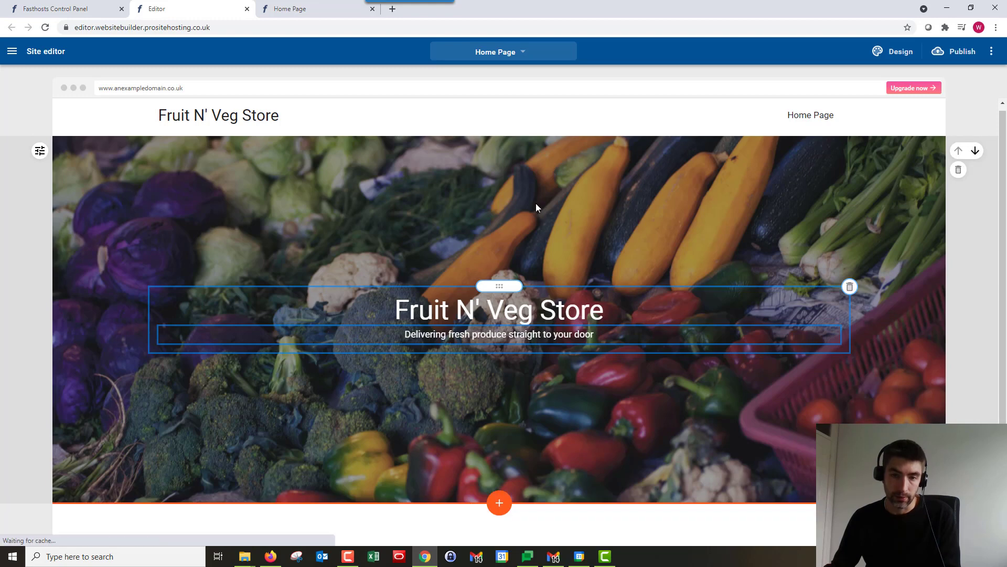
pyautogui.scroll(-3)
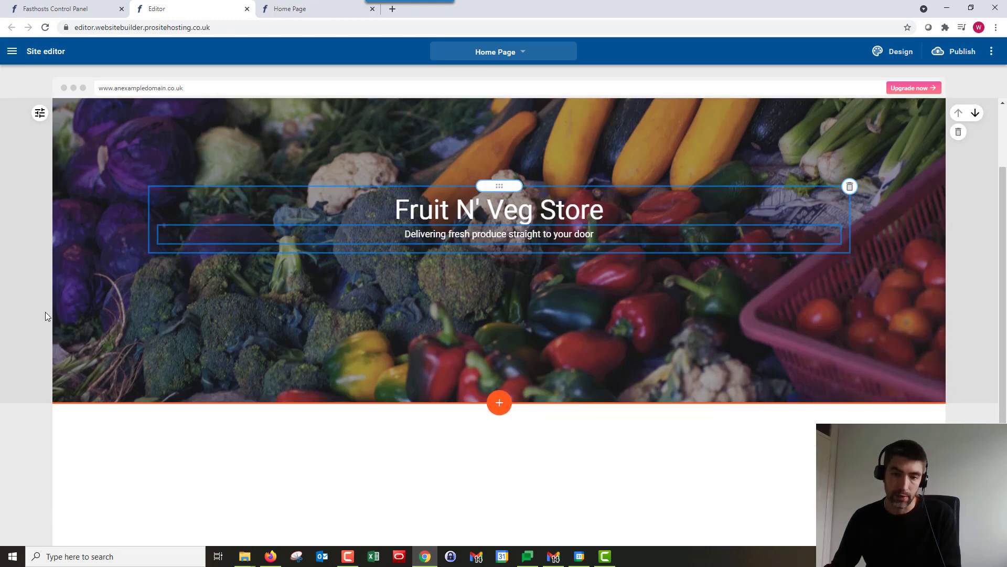
pyautogui.scroll(-3)
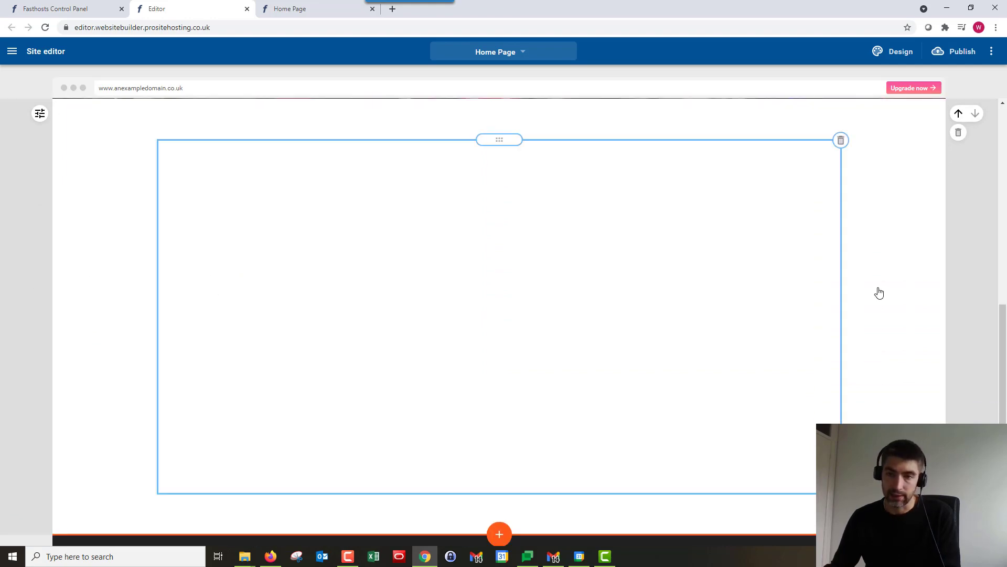
pyautogui.moveTo(924, 276)
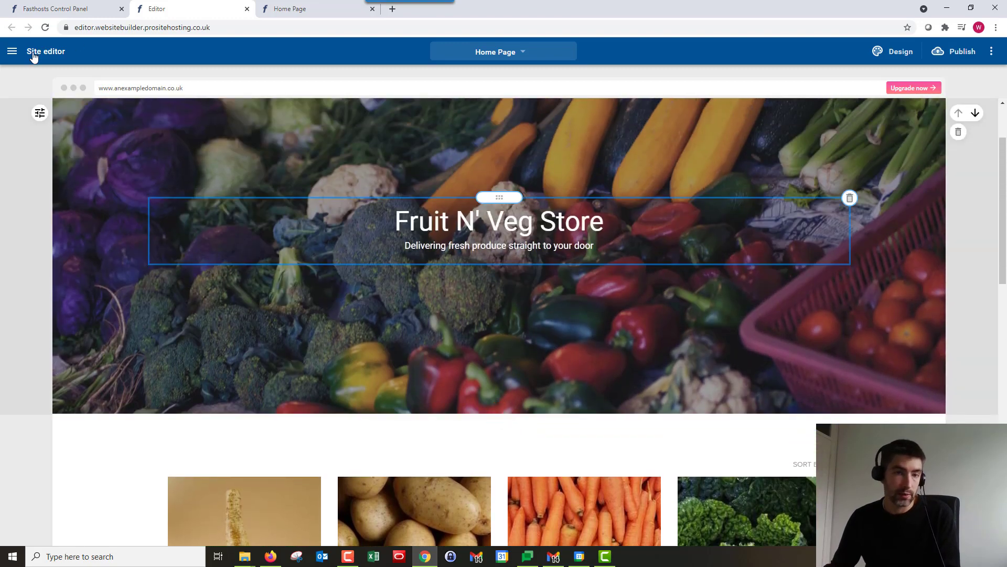
# - From the editor's main menu go to Store and show the Products catalogue
pyautogui.click(15, 51)
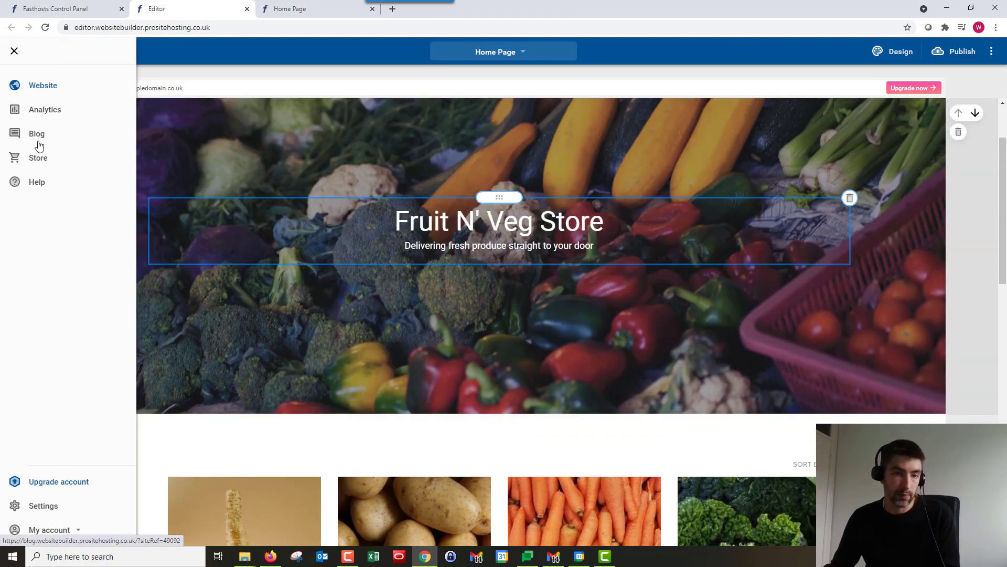
pyautogui.click(37, 158)
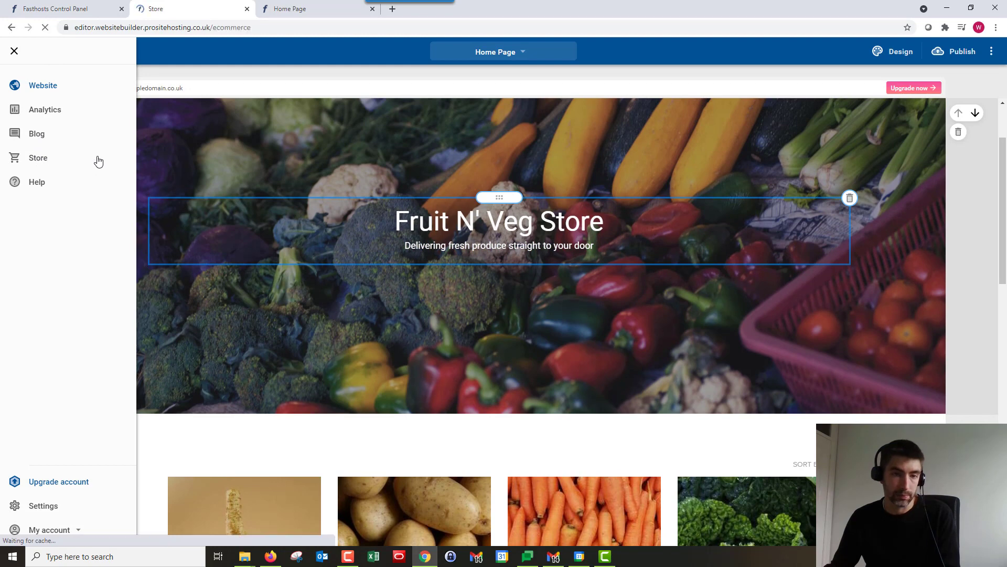
pyautogui.click(38, 157)
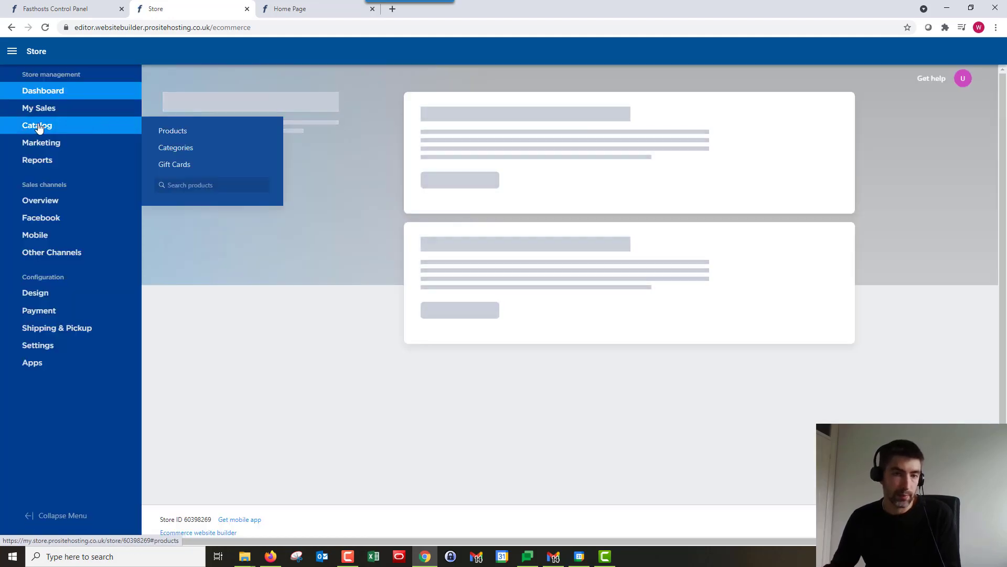
pyautogui.moveTo(177, 134)
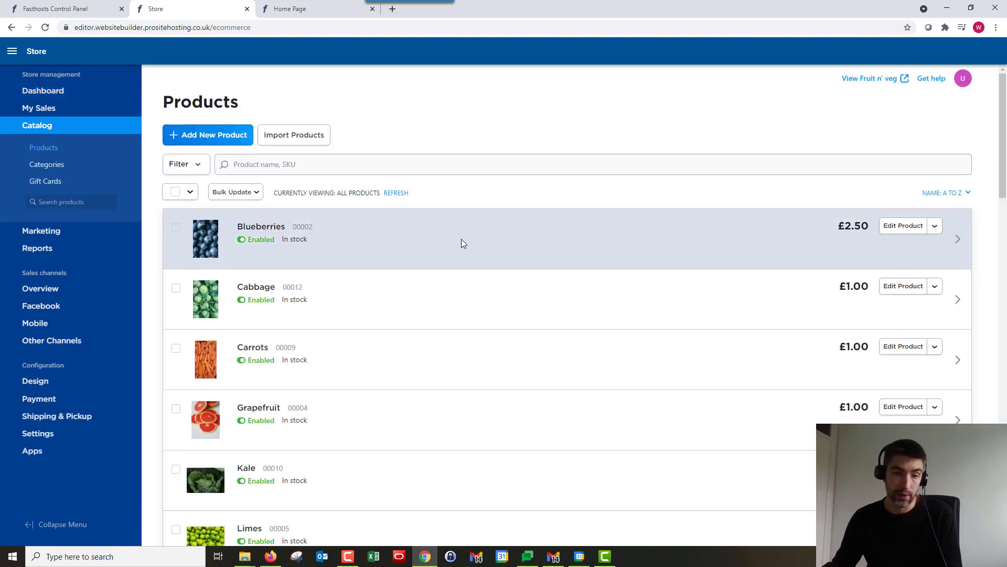
# - Tick SAMPLE clothing products such as Blue Flannel in the product list for a bulk action
pyautogui.scroll(-3)
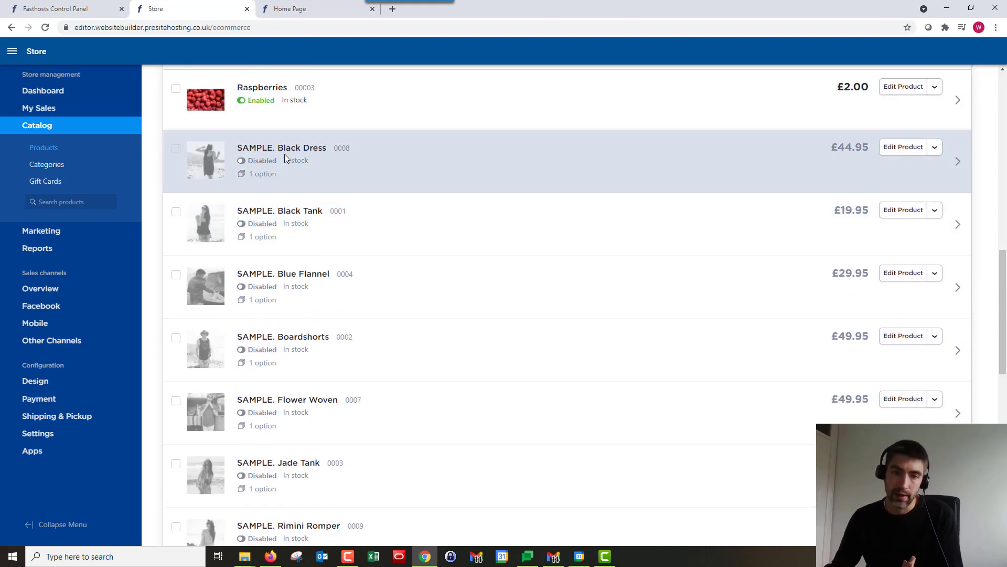
pyautogui.scroll(-3)
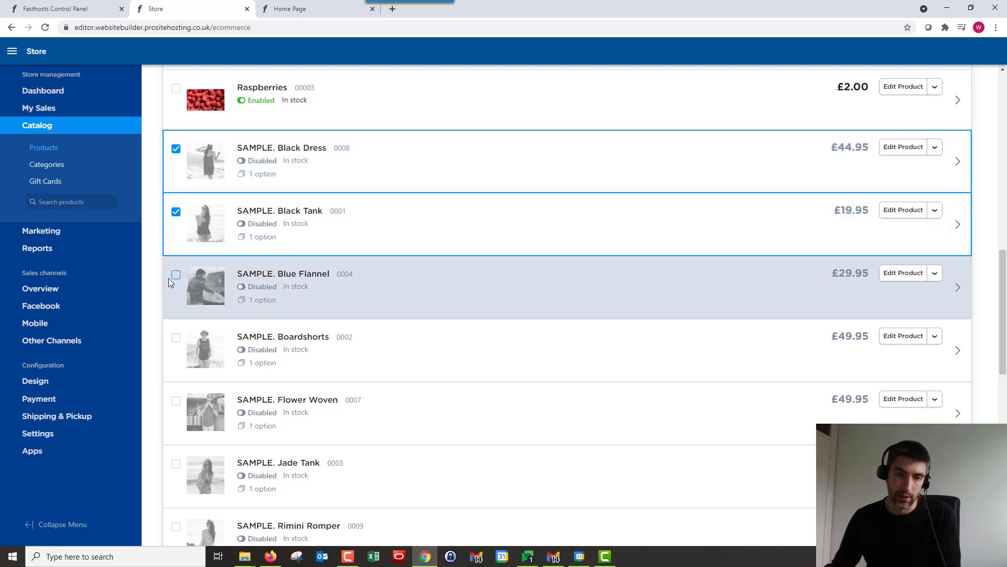
pyautogui.click(176, 274)
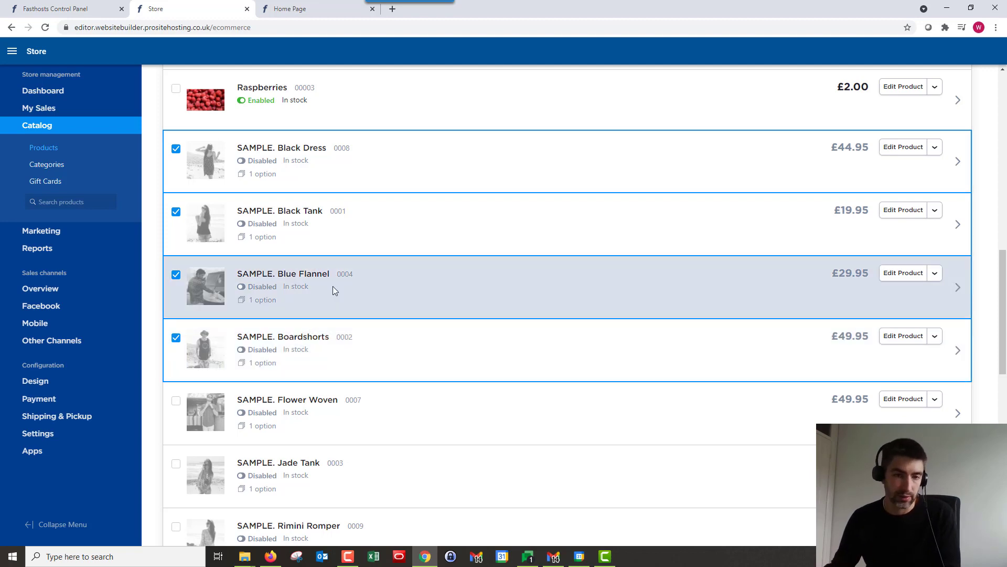
pyautogui.scroll(3)
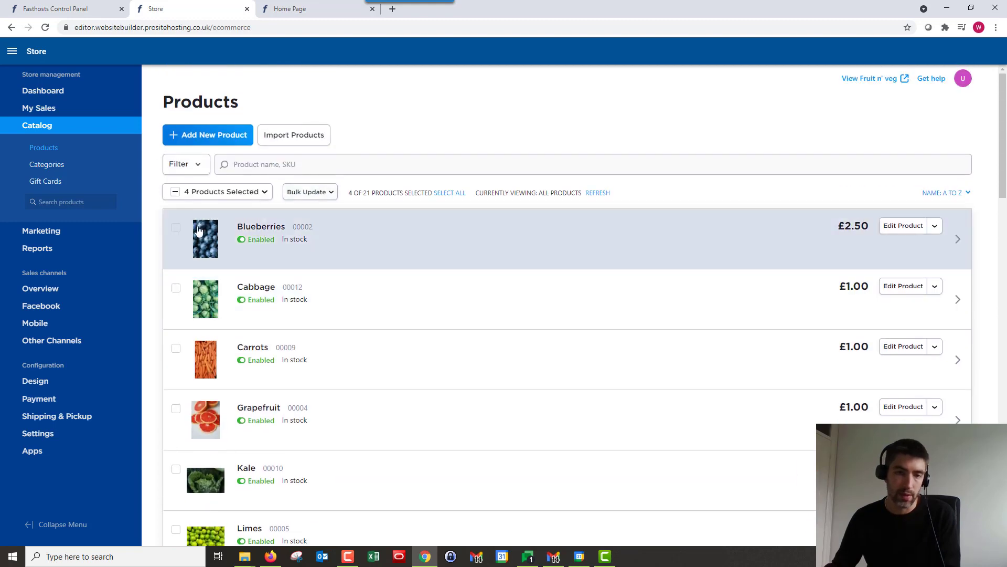
pyautogui.click(310, 192)
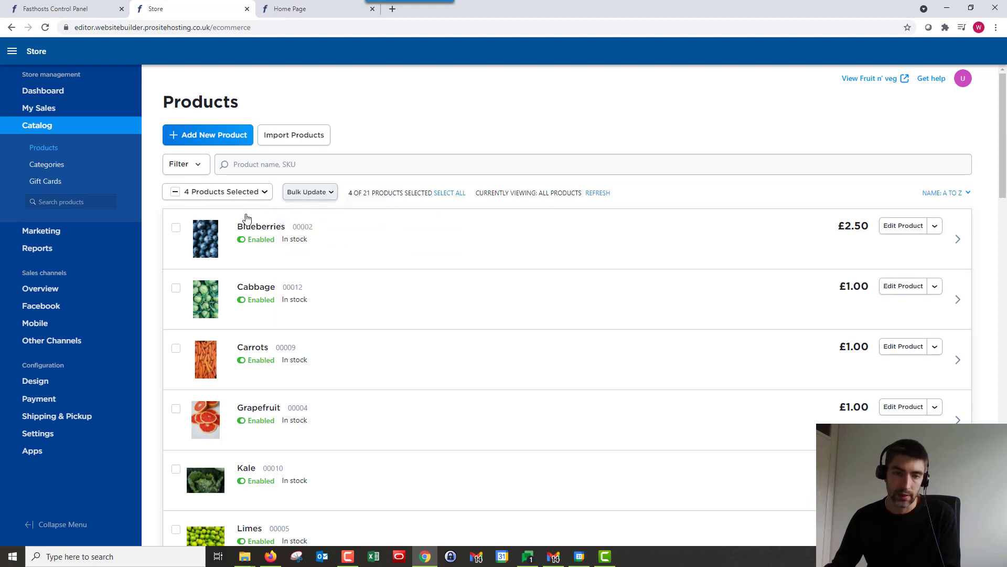
pyautogui.scroll(-3)
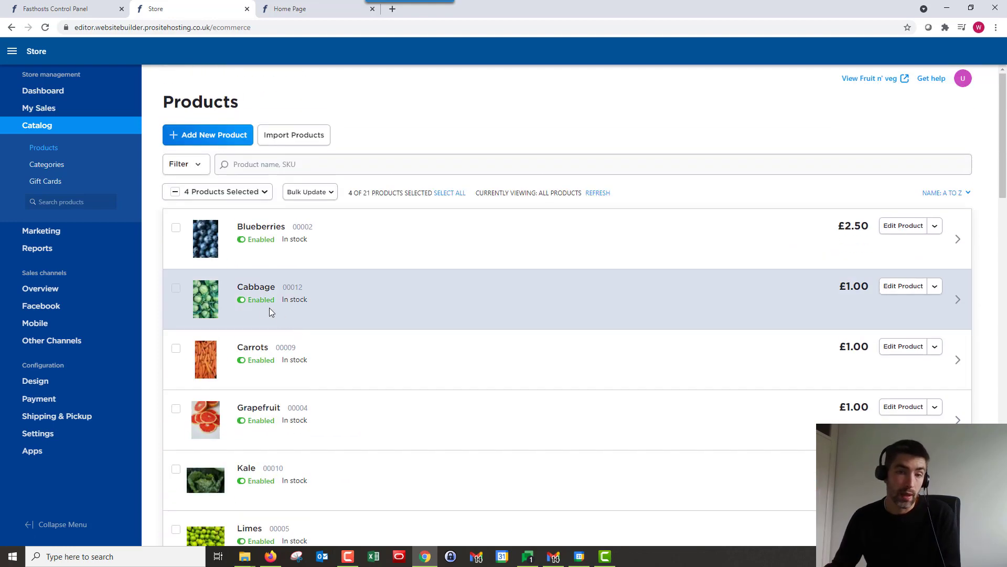
pyautogui.click(207, 135)
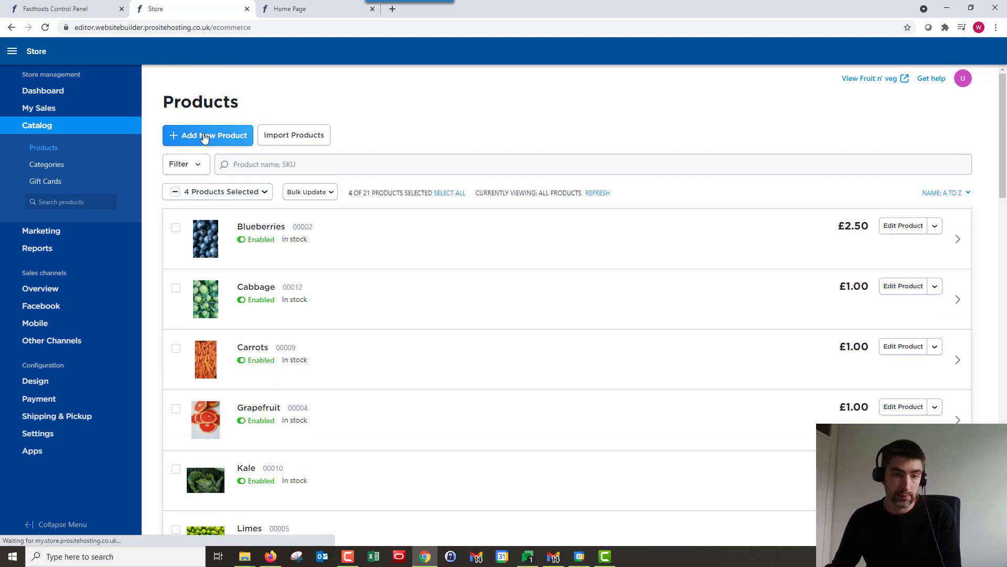
pyautogui.click(207, 135)
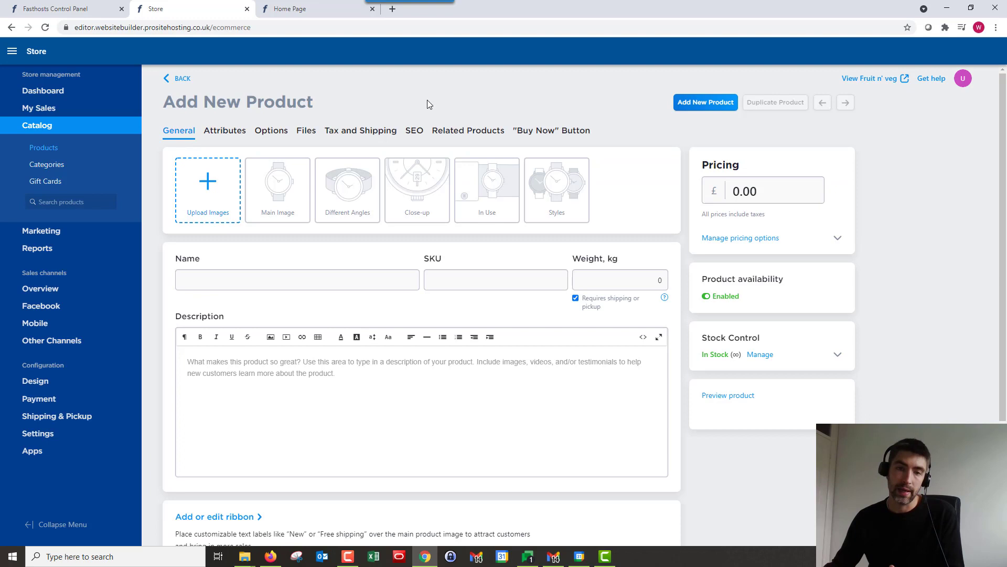
pyautogui.moveTo(555, 138)
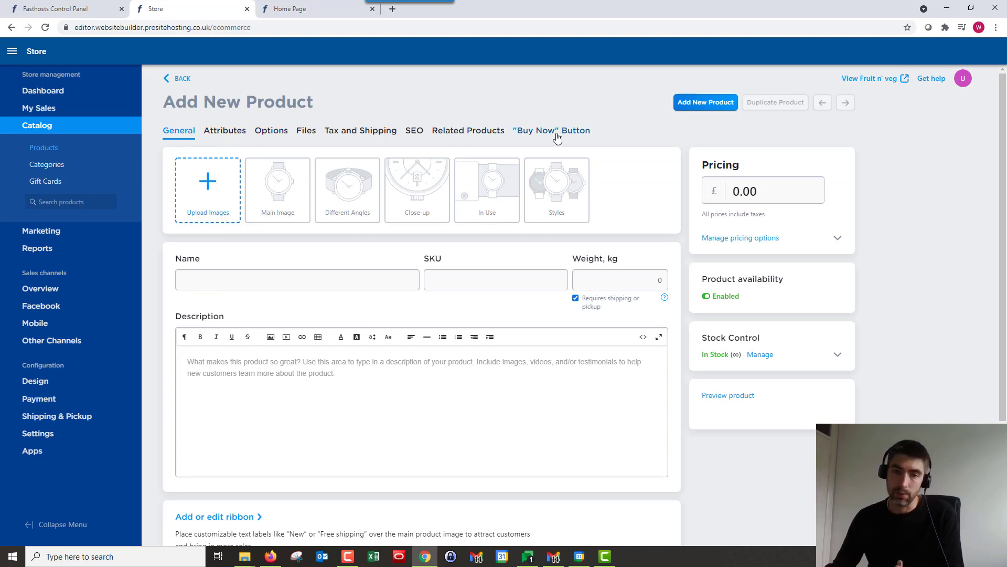
pyautogui.moveTo(449, 102)
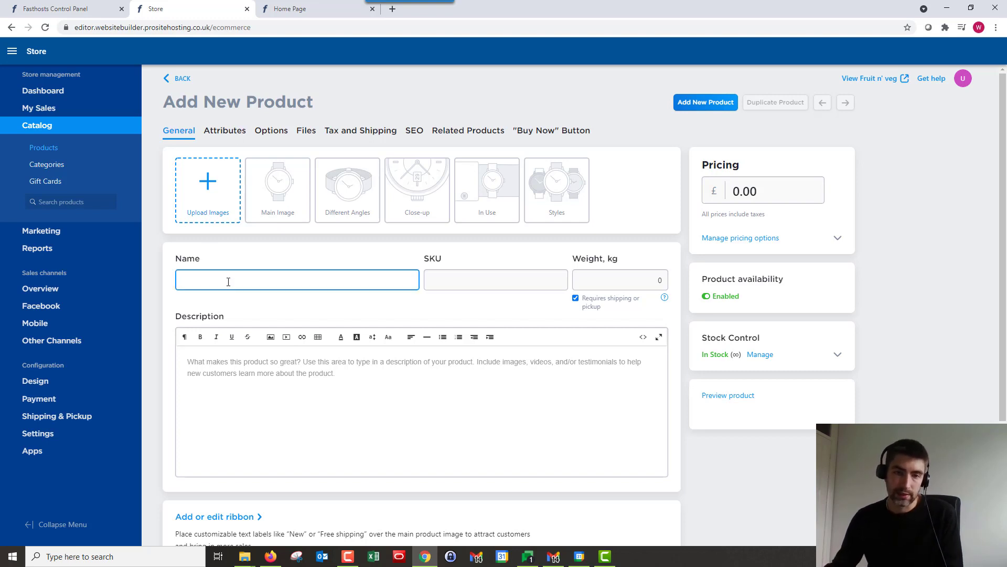
# - Enter name Apples, weight 1 kg and description 'A bag of apples.', then start uploading images
pyautogui.write('Apples')
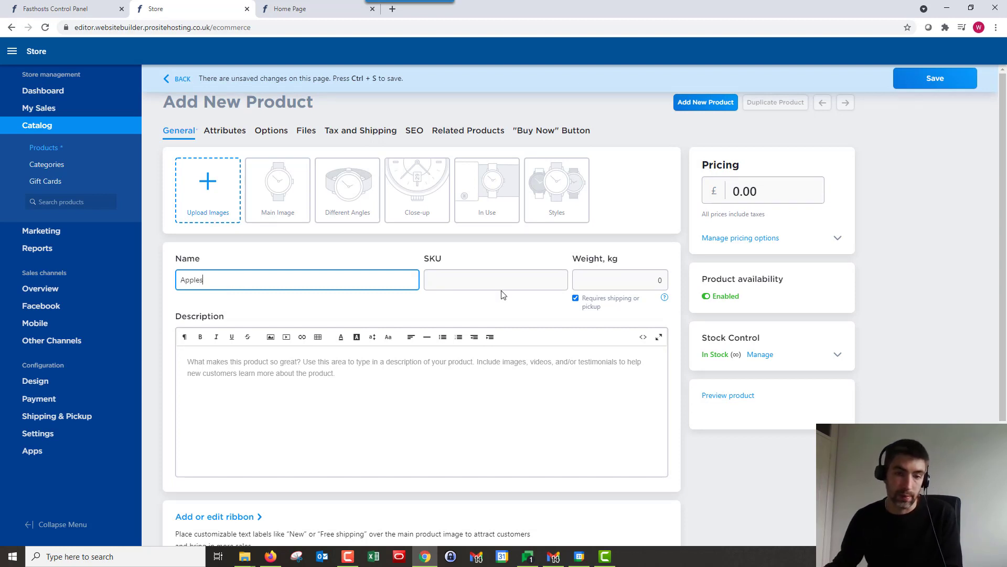
pyautogui.click(496, 280)
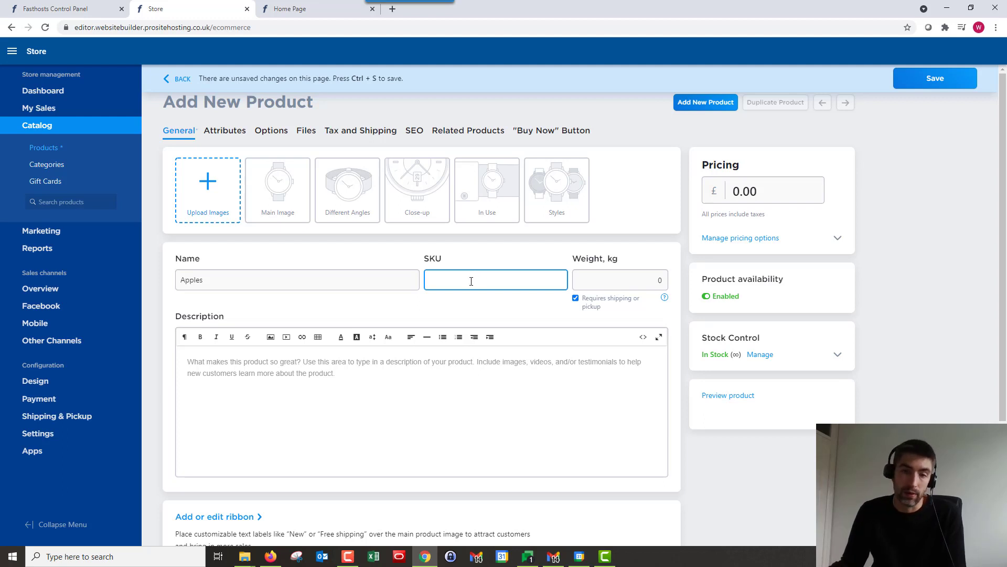
pyautogui.click(620, 279)
pyautogui.write('1')
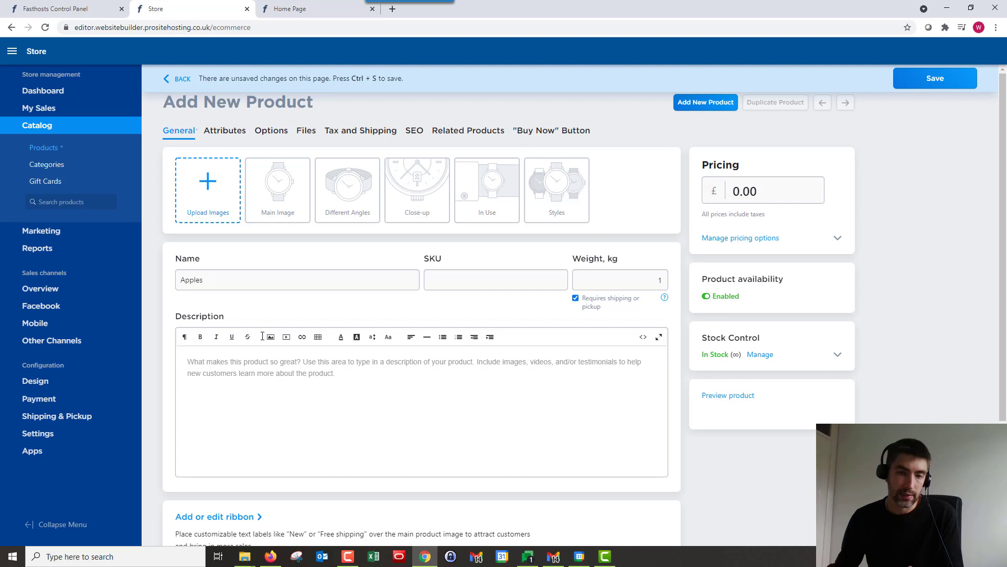
pyautogui.moveTo(286, 337)
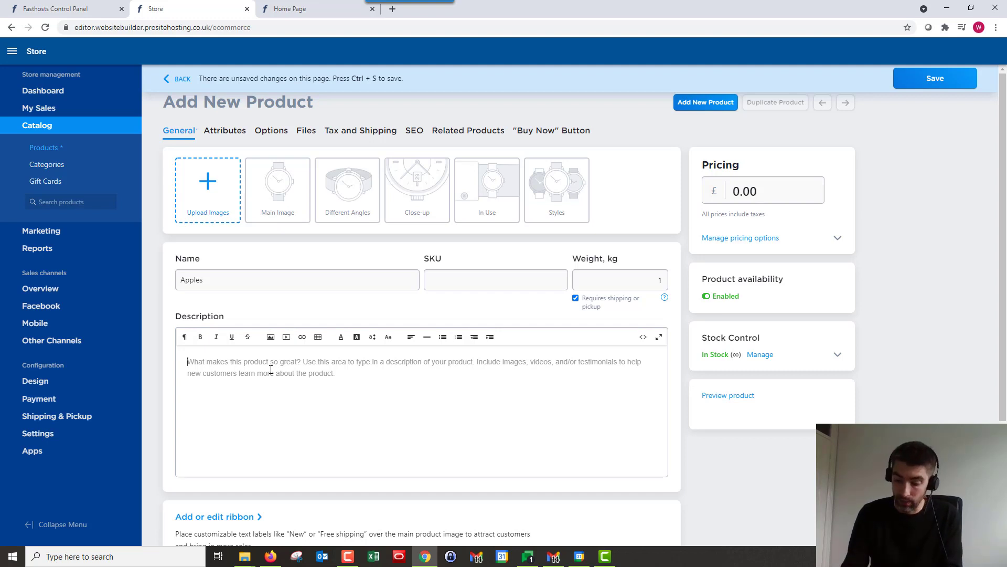
pyautogui.write('A bag')
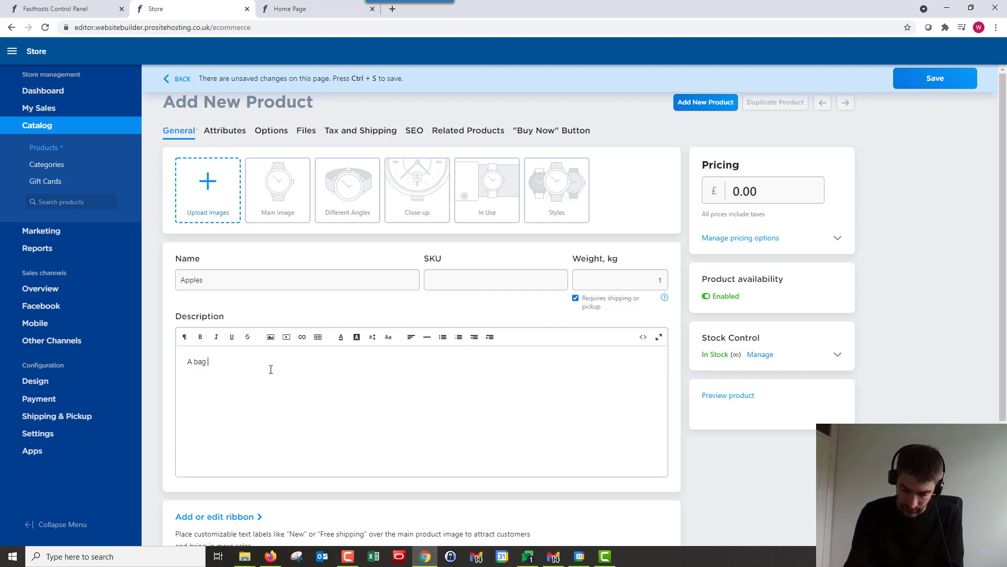
pyautogui.write('of apples.')
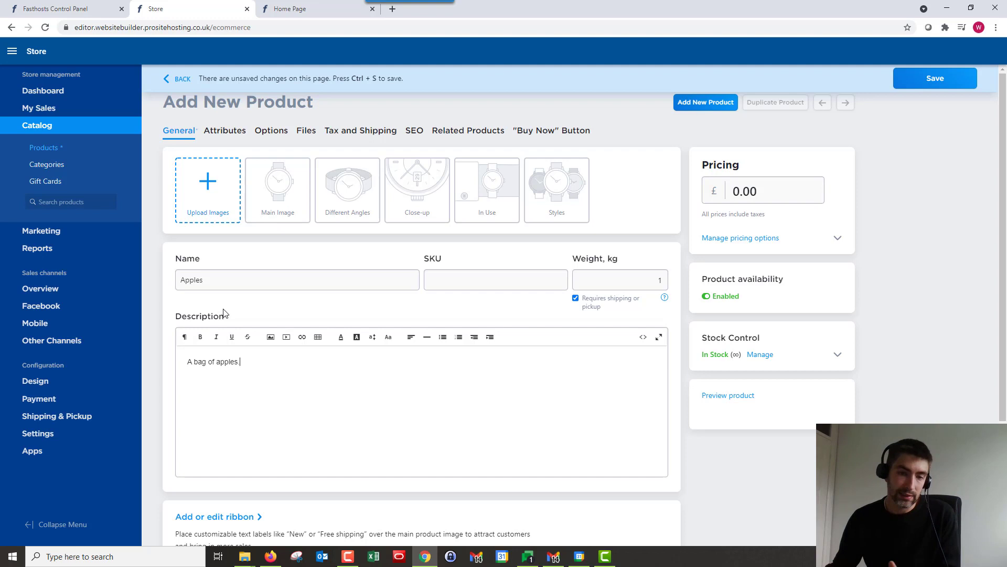
pyautogui.moveTo(325, 389)
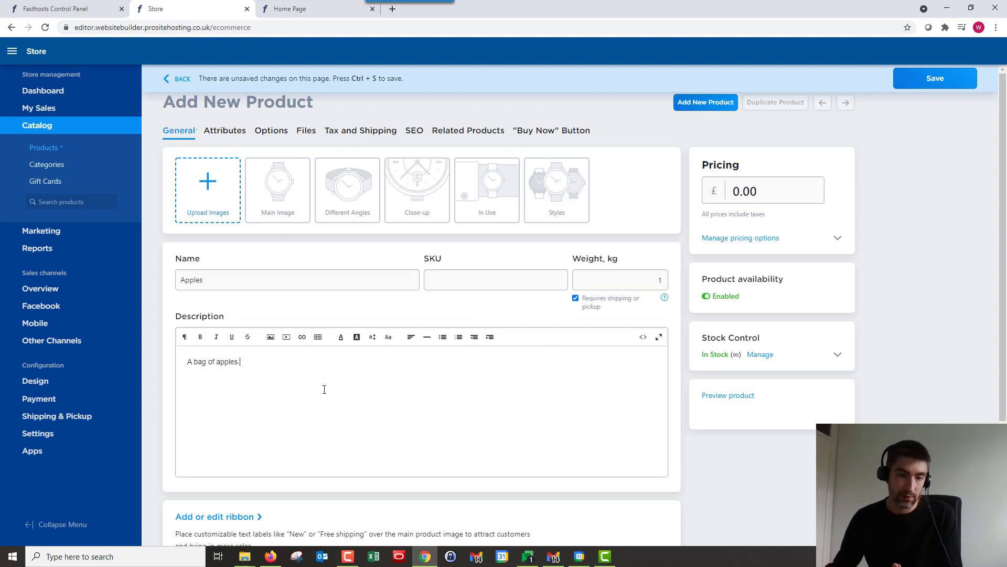
pyautogui.moveTo(221, 219)
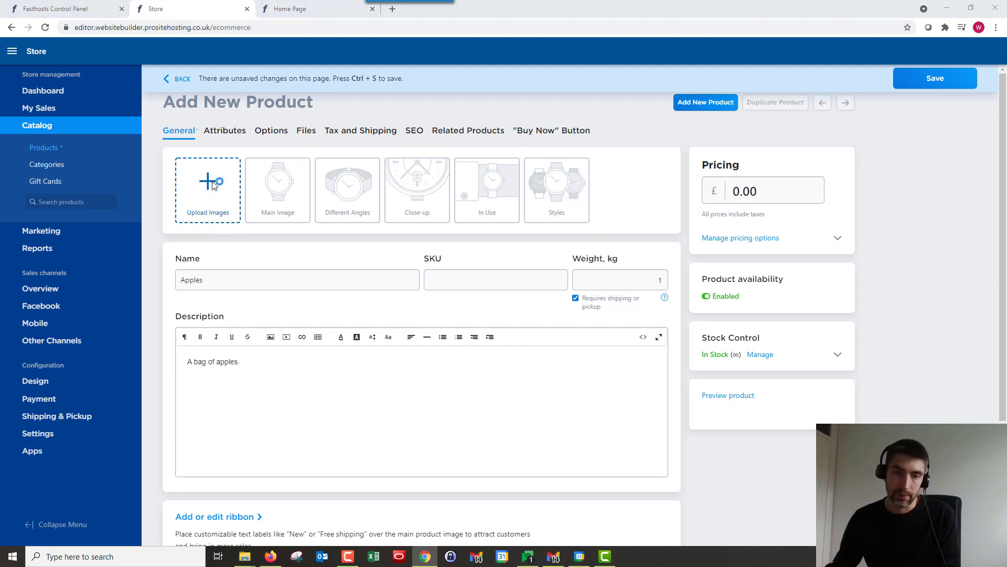
pyautogui.click(208, 181)
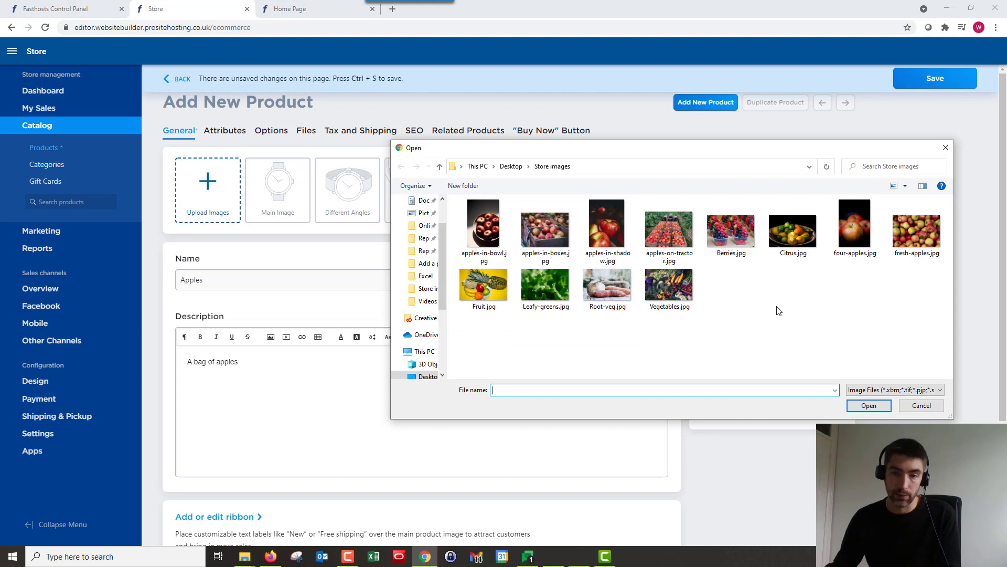
# - Upload apples-in-bowl.jpg, apples-in-boxes.jpg and apples-in-shadow.jpg as the product images
pyautogui.click(484, 223)
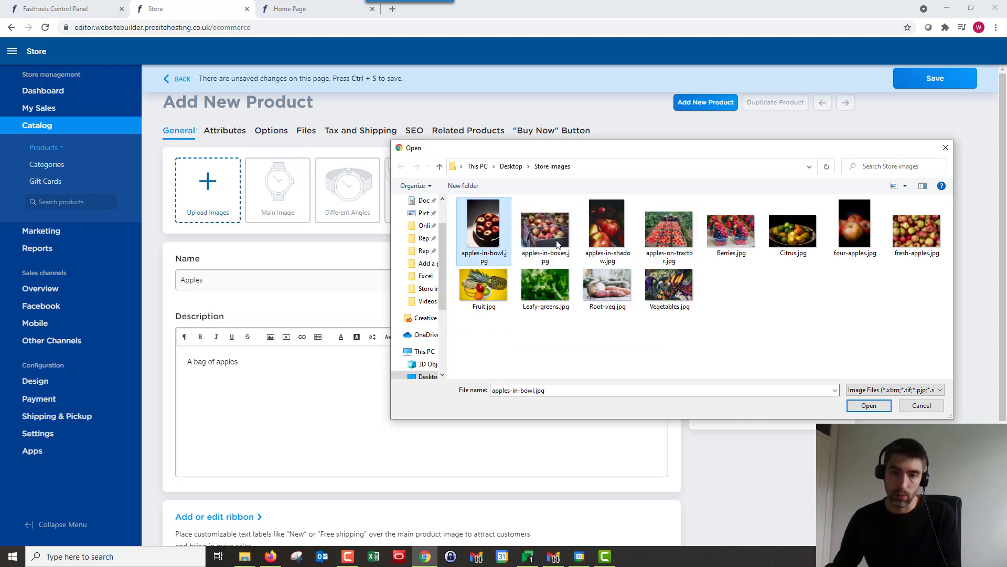
pyautogui.click(607, 224)
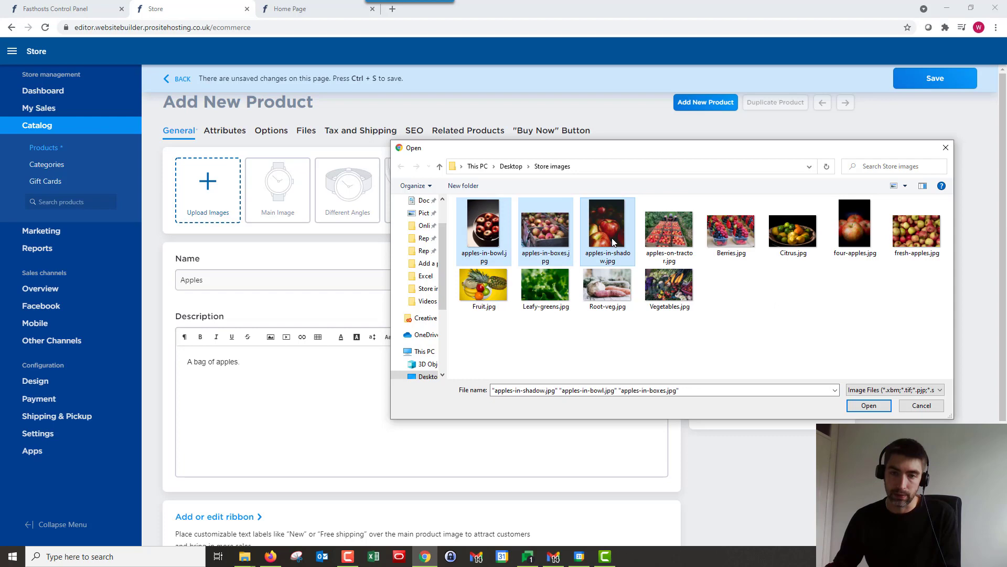
pyautogui.moveTo(577, 333)
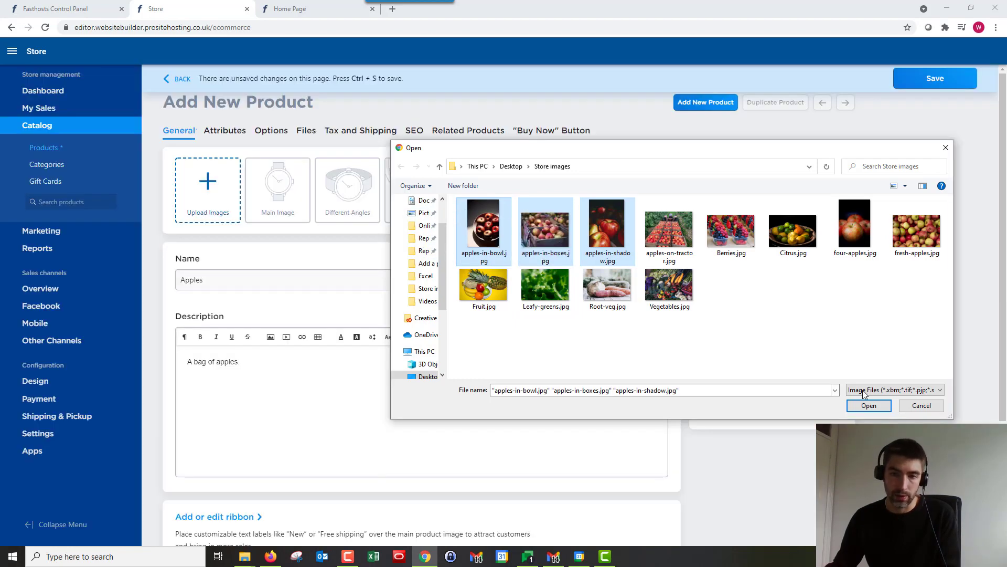
pyautogui.click(869, 405)
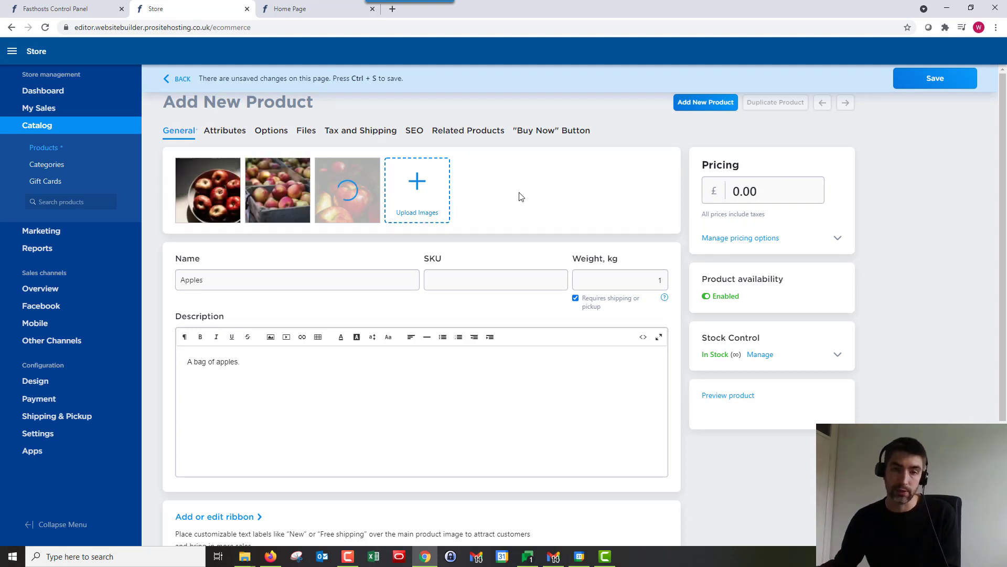
pyautogui.moveTo(538, 174)
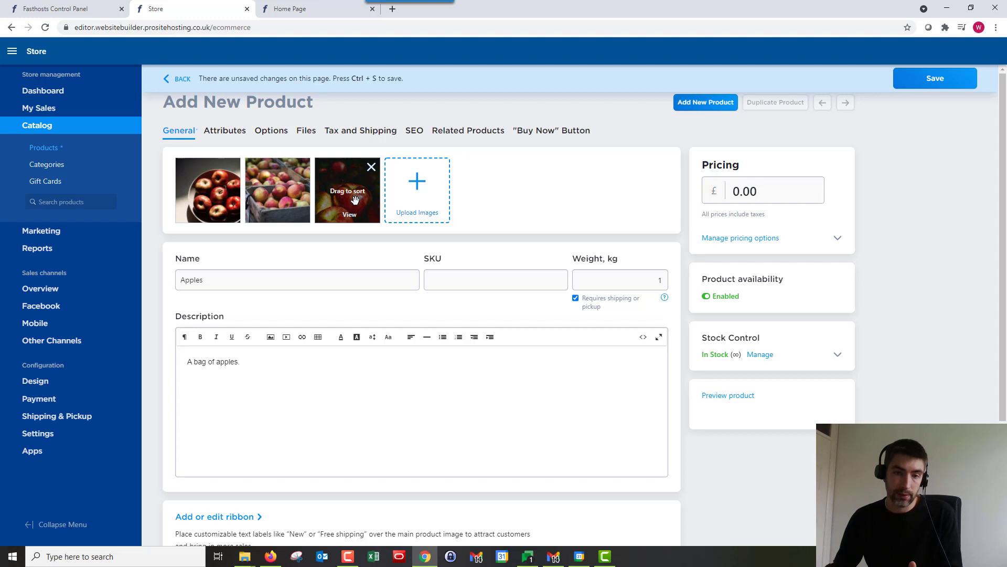
# - Drag the apples-in-shadow thumbnail to the front so it becomes the main image
pyautogui.moveTo(347, 190); pyautogui.dragTo(208, 190)
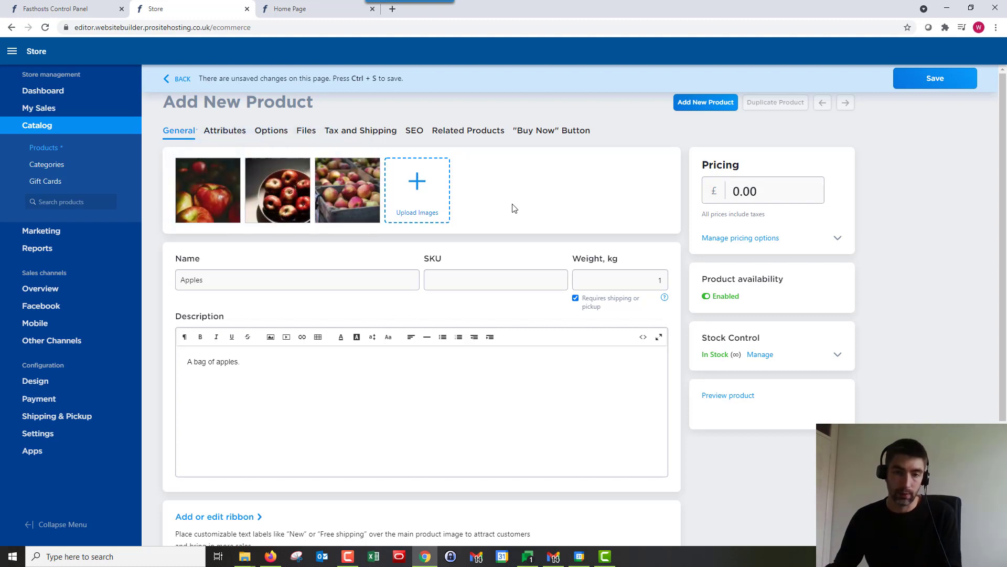
pyautogui.moveTo(611, 189)
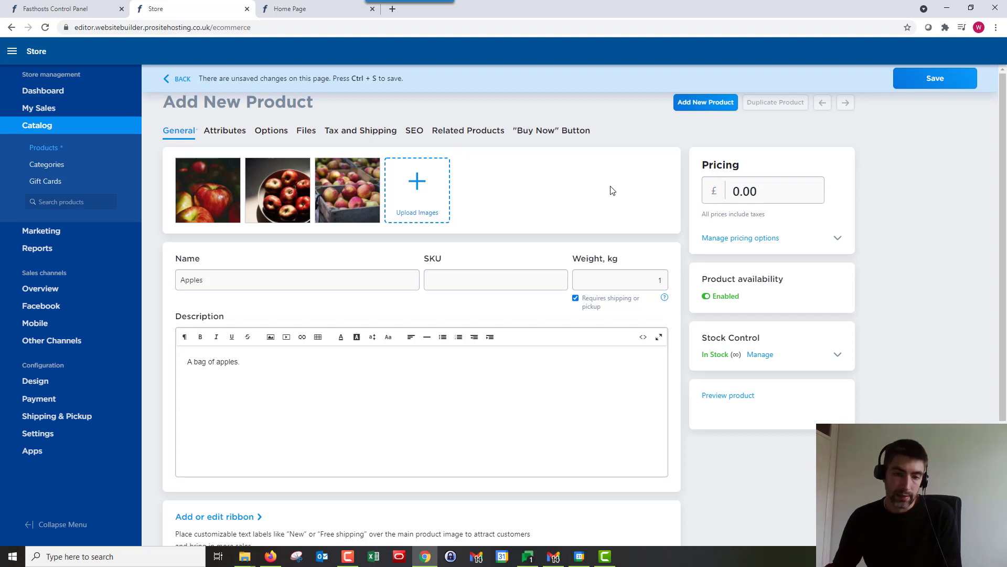
# - Set the price to £1.00 and a £2.00 compare-to price so Apples shows as on sale
pyautogui.click(773, 189)
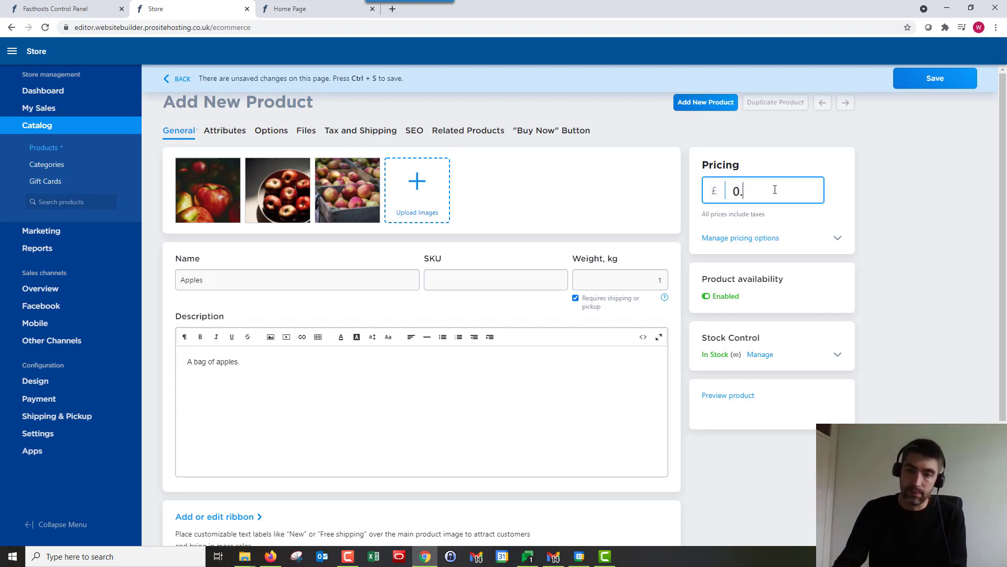
pyautogui.write('1.00')
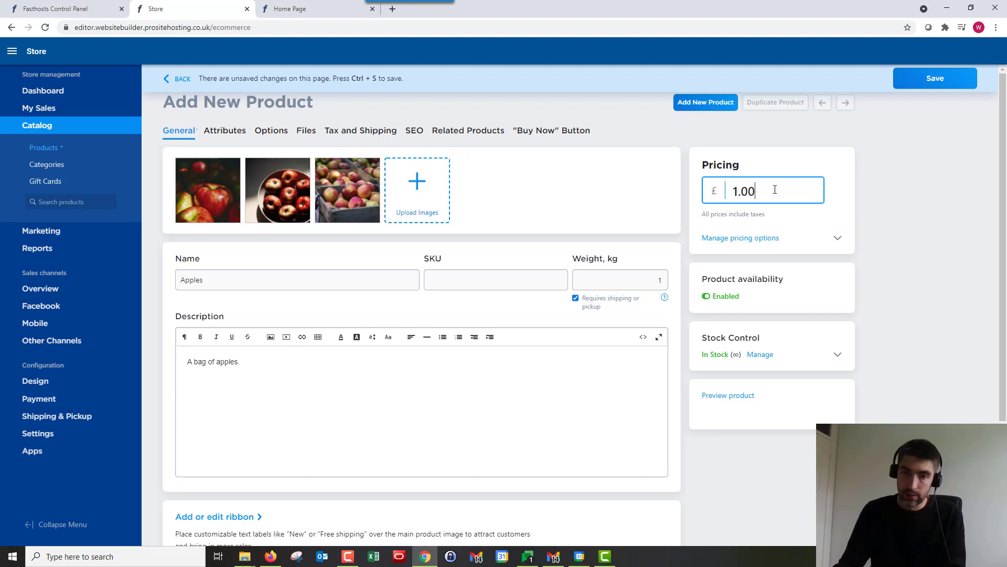
pyautogui.moveTo(838, 242)
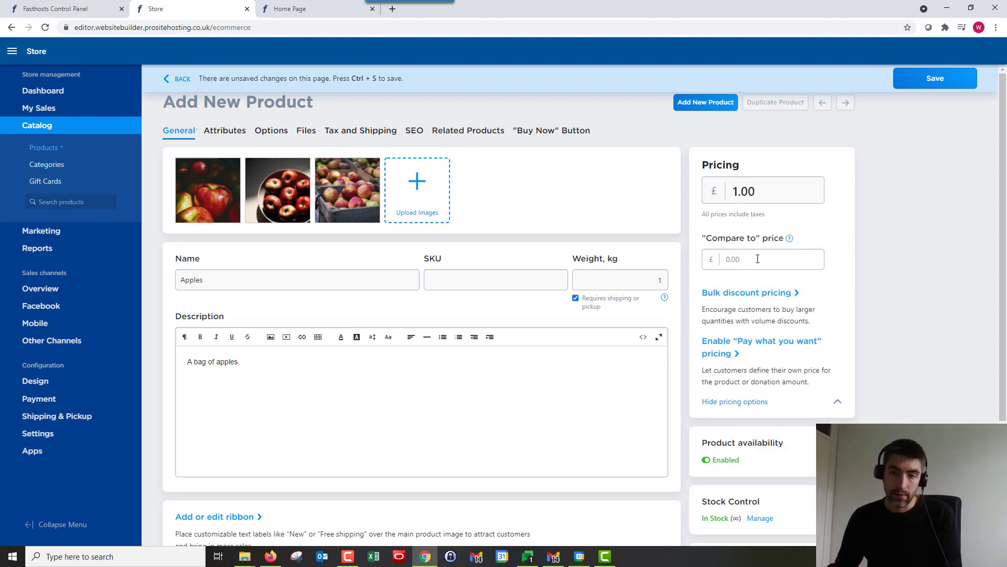
pyautogui.click(758, 259)
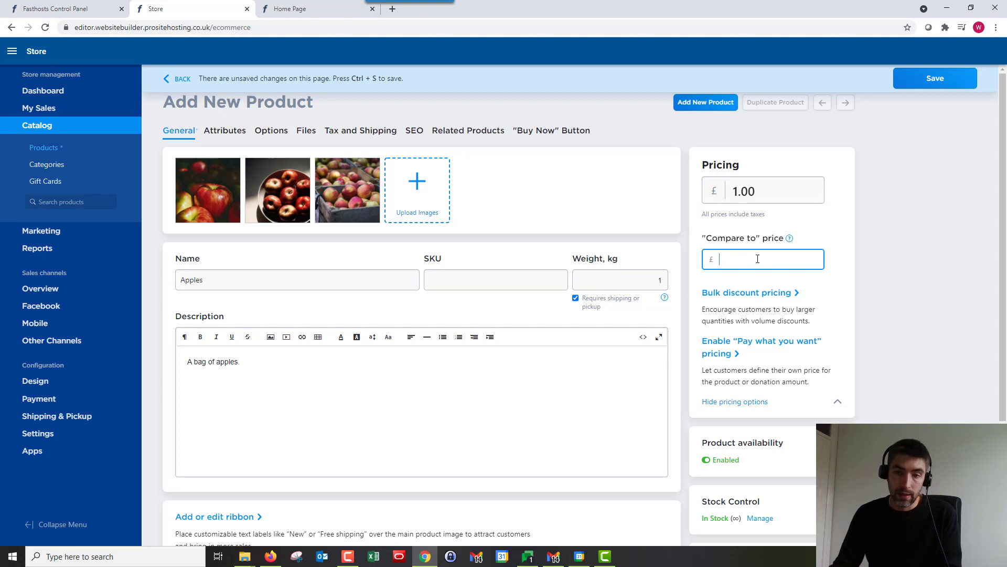
pyautogui.write('2.00')
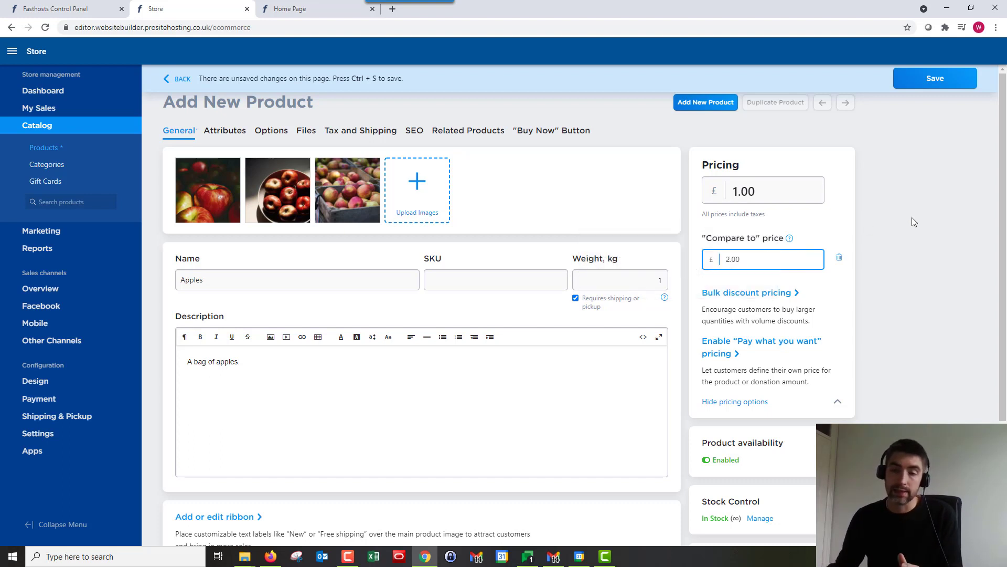
pyautogui.moveTo(701, 160)
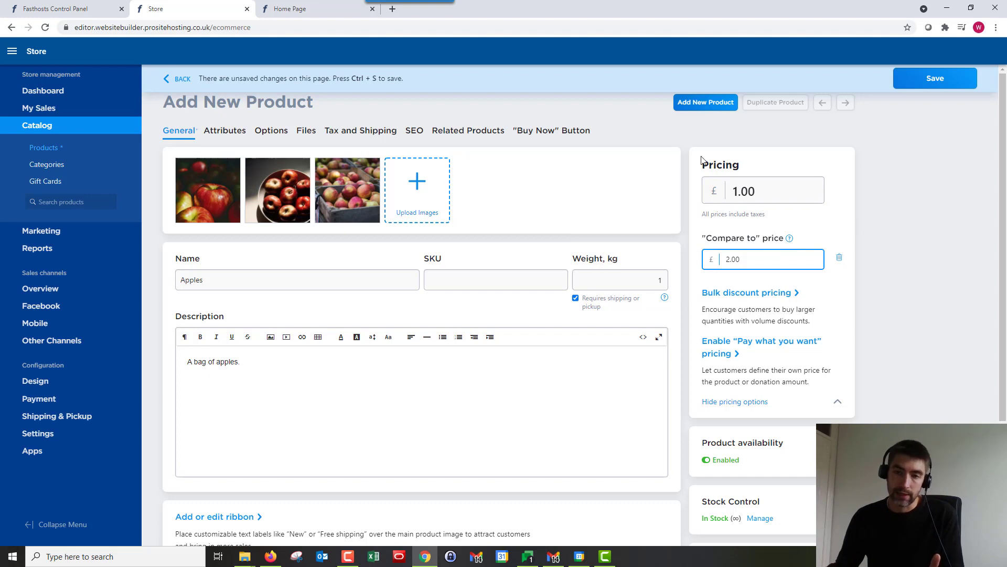
pyautogui.click(762, 259)
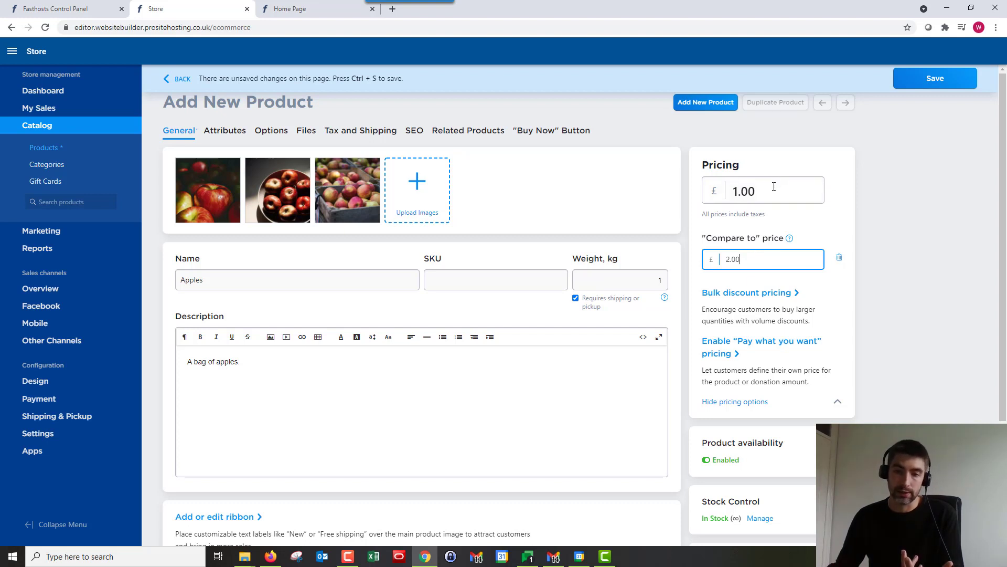
pyautogui.moveTo(913, 214)
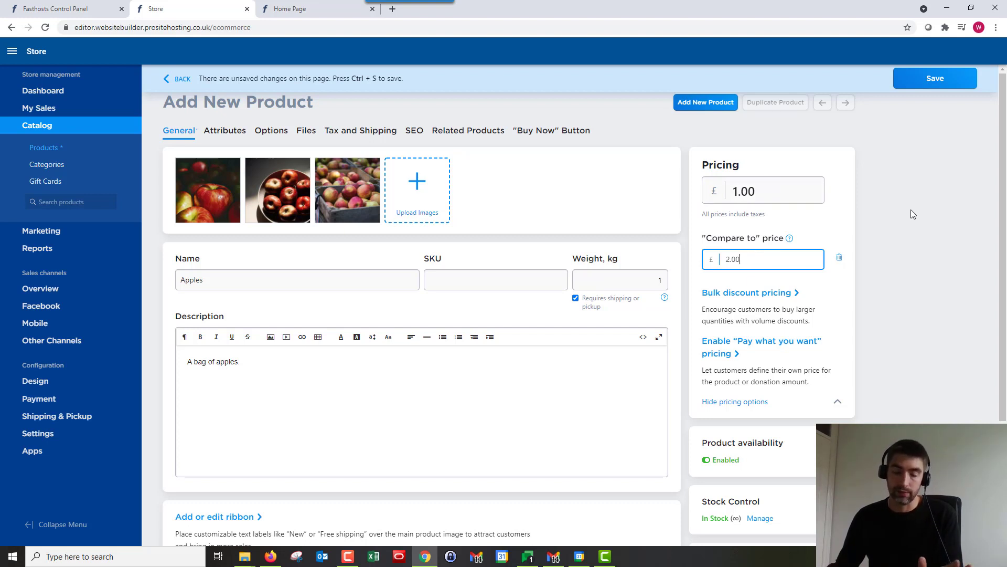
pyautogui.moveTo(912, 197)
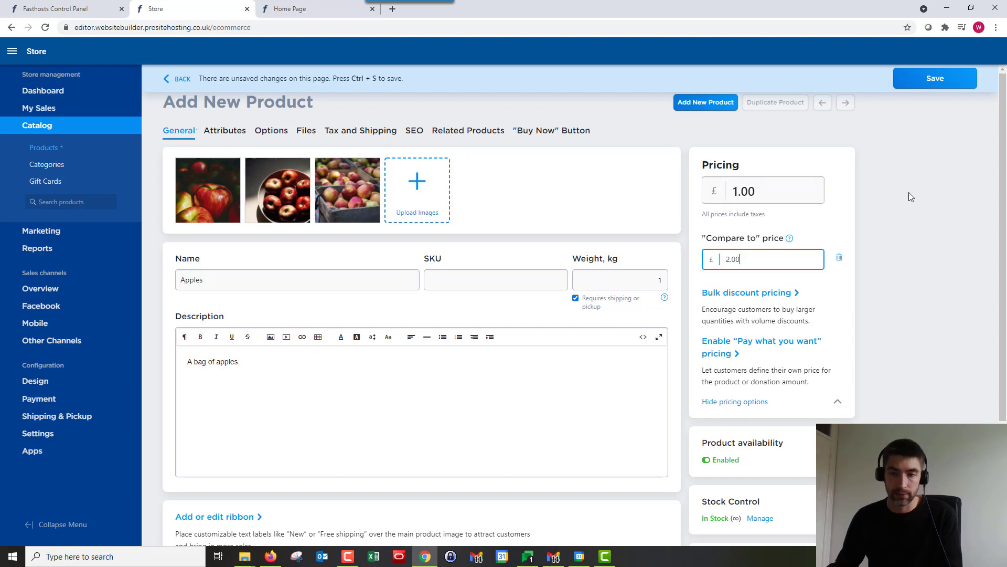
# - Add bulk discount tiers of £0.90 for 5–9 and £0.80 for 10 or more, then hide pricing options
pyautogui.scroll(-3)
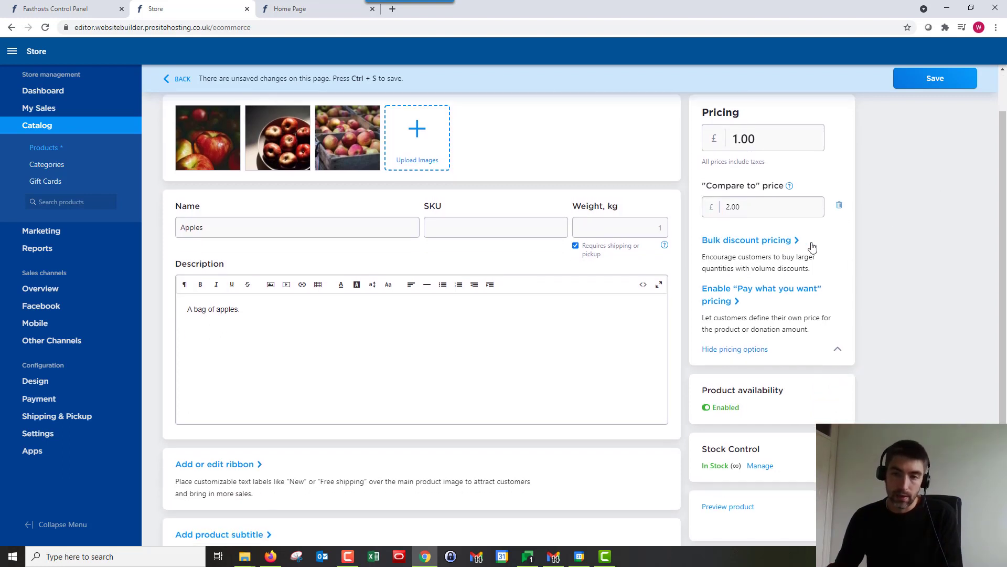
pyautogui.click(745, 240)
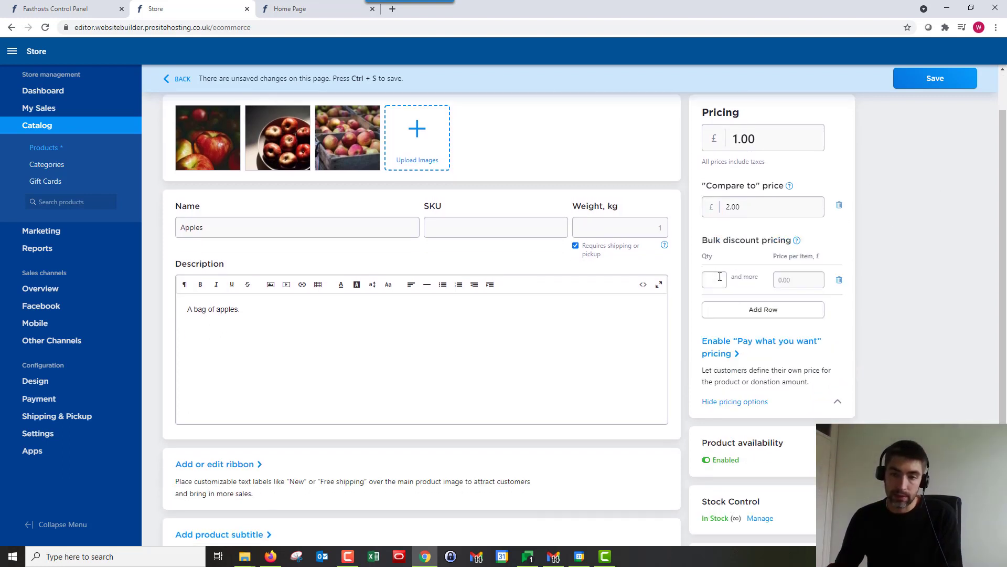
pyautogui.click(714, 279)
pyautogui.write('5')
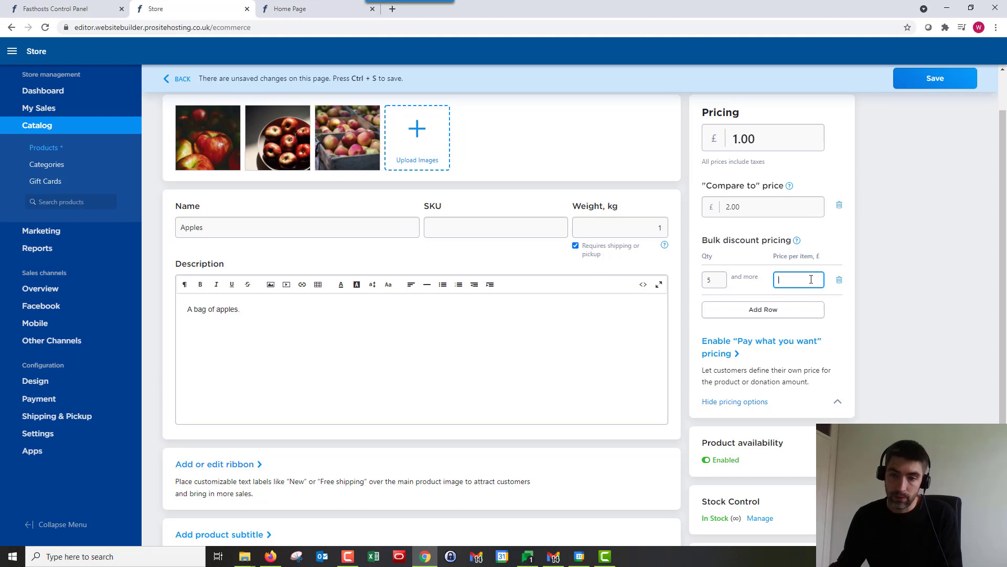
pyautogui.write('0')
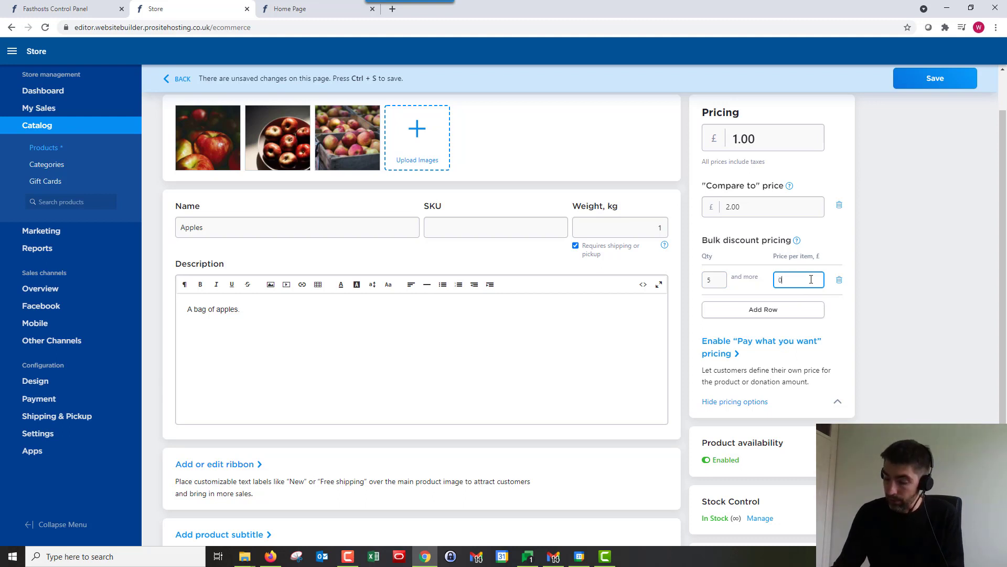
pyautogui.write('0.90')
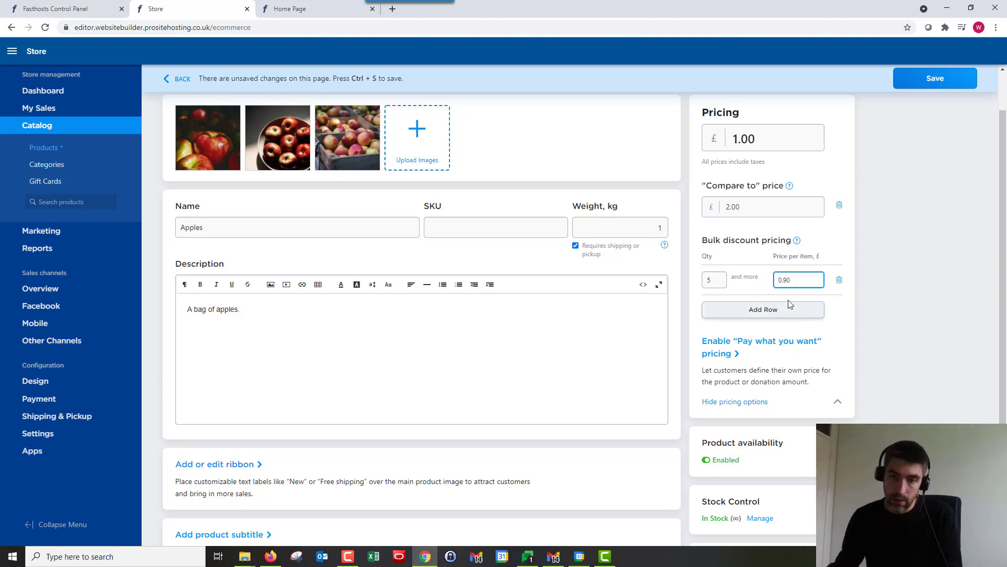
pyautogui.click(763, 310)
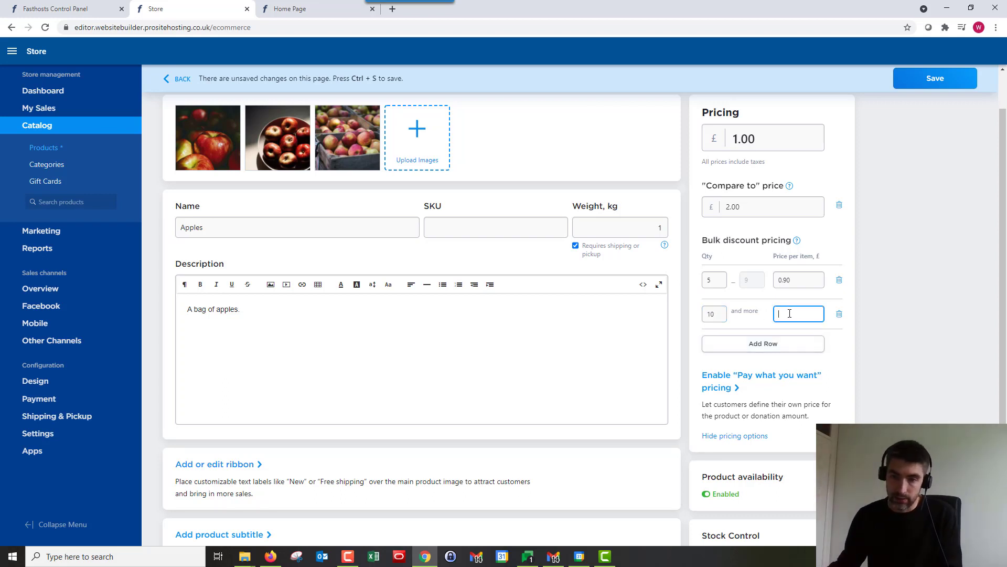
pyautogui.write('0.80')
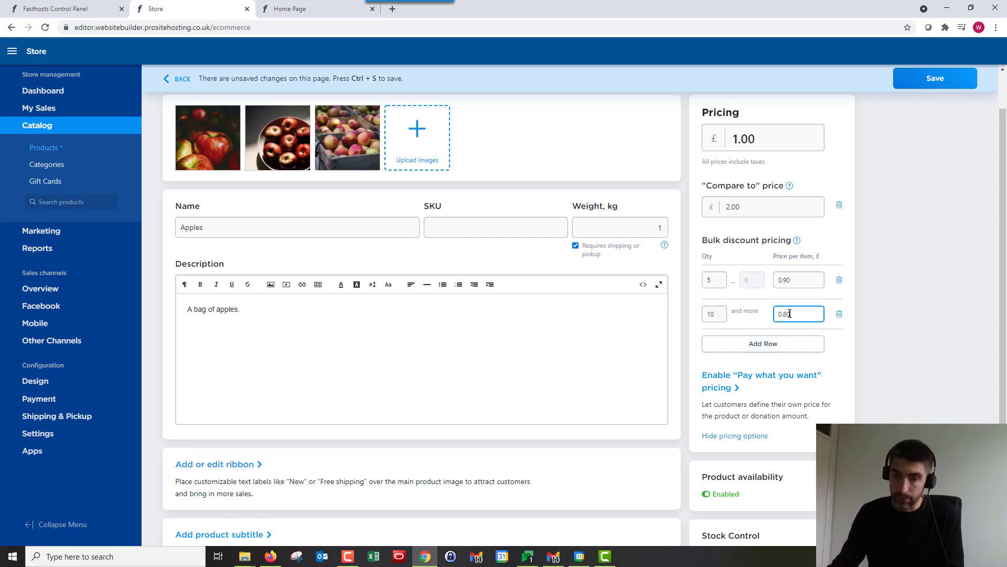
pyautogui.click(907, 328)
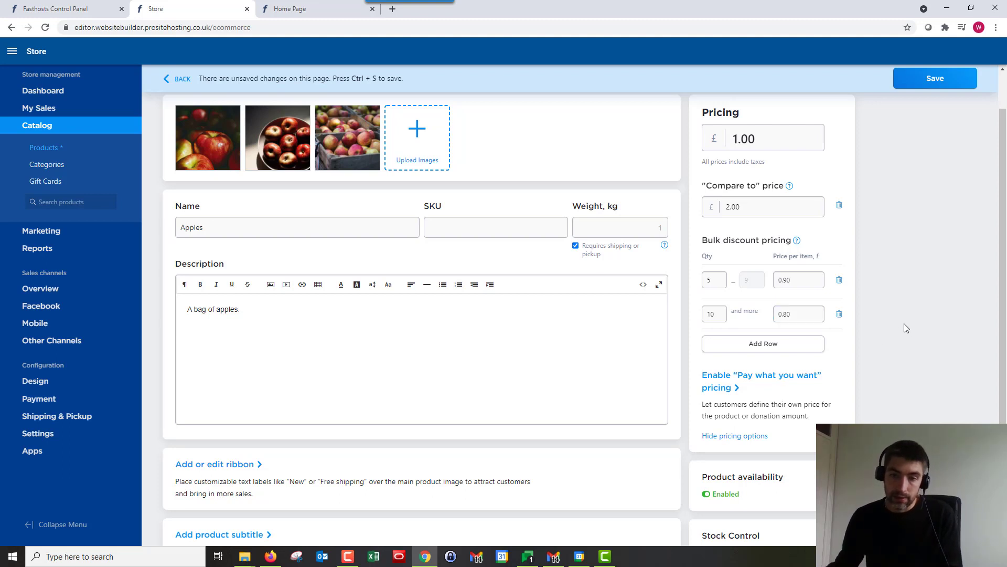
pyautogui.moveTo(864, 338)
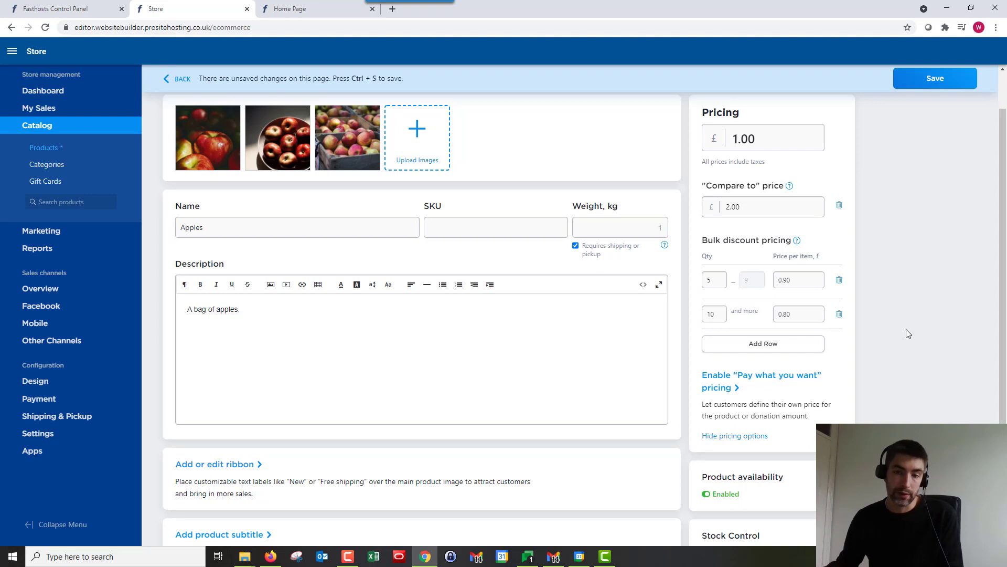
pyautogui.scroll(-3)
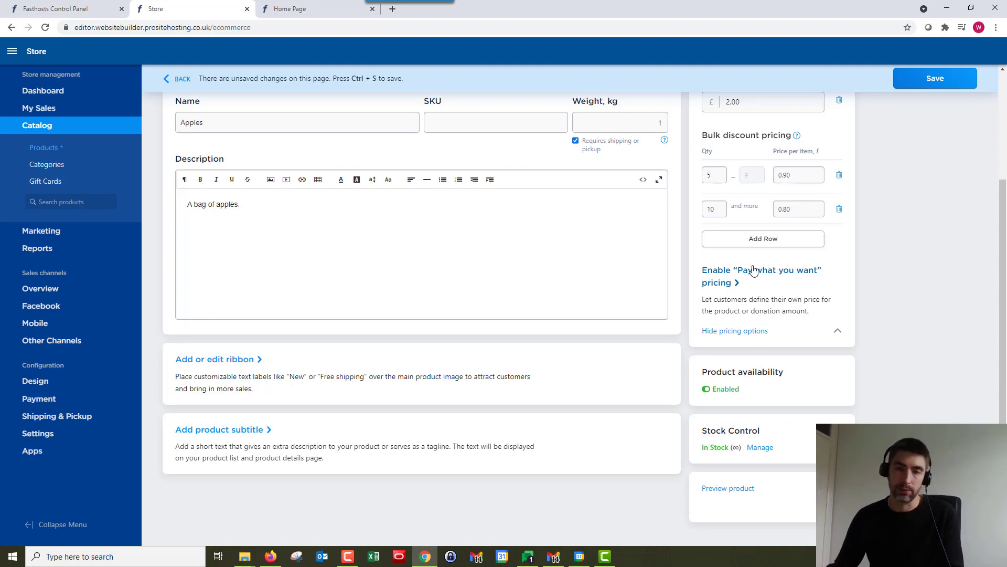
pyautogui.moveTo(747, 282)
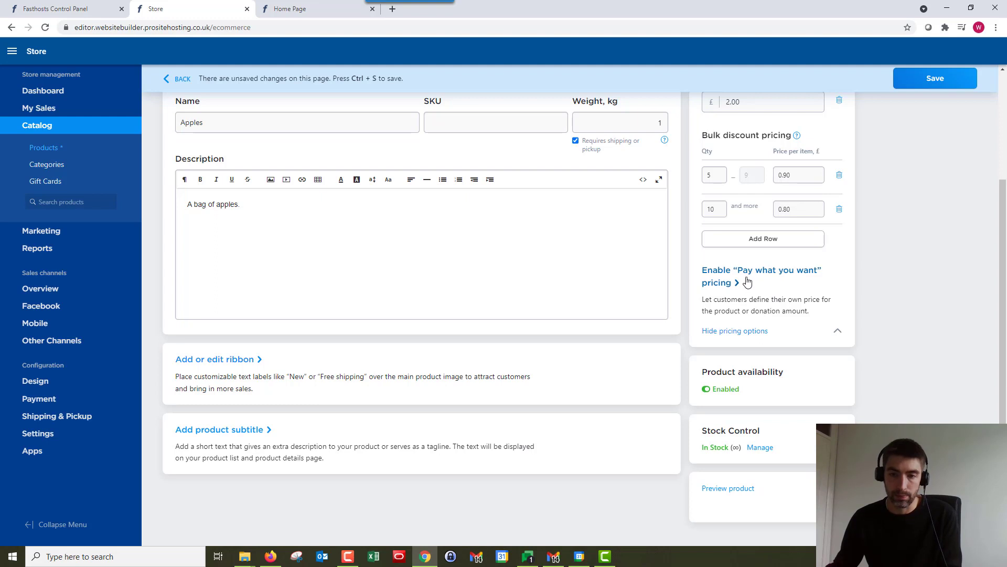
pyautogui.click(739, 276)
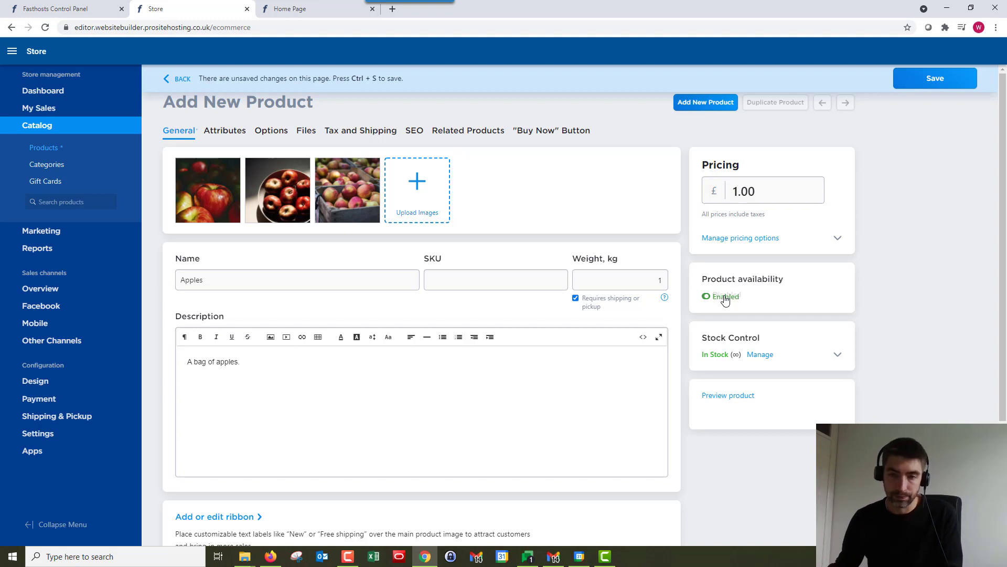
# - Toggle availability off and back on, then open Manage under Stock Control
pyautogui.click(706, 296)
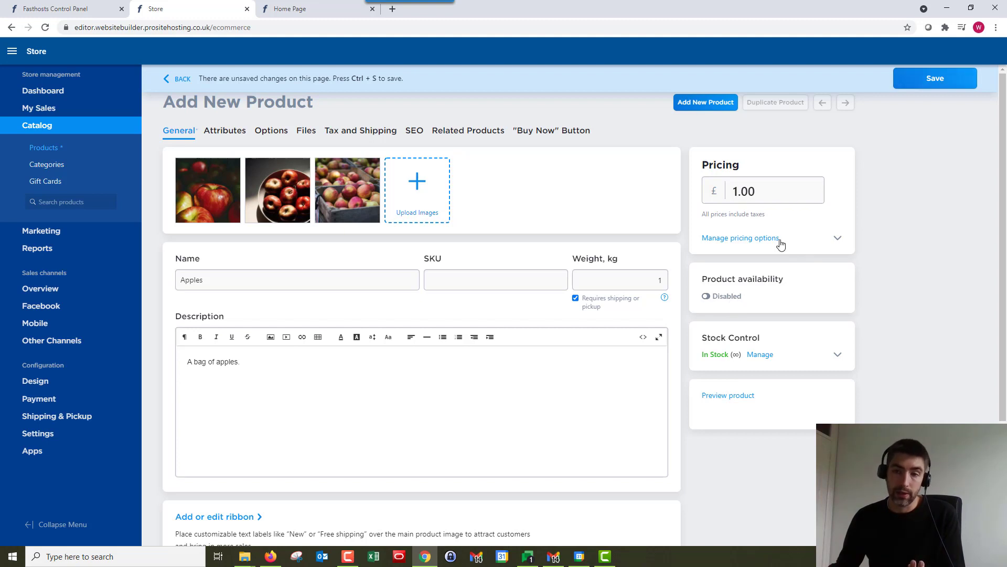
pyautogui.moveTo(719, 288)
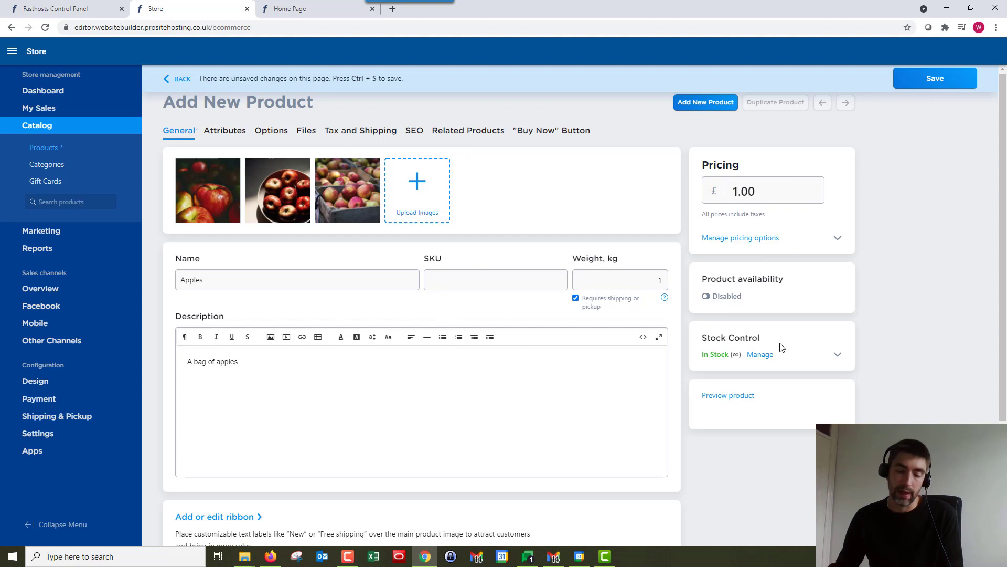
pyautogui.moveTo(704, 323)
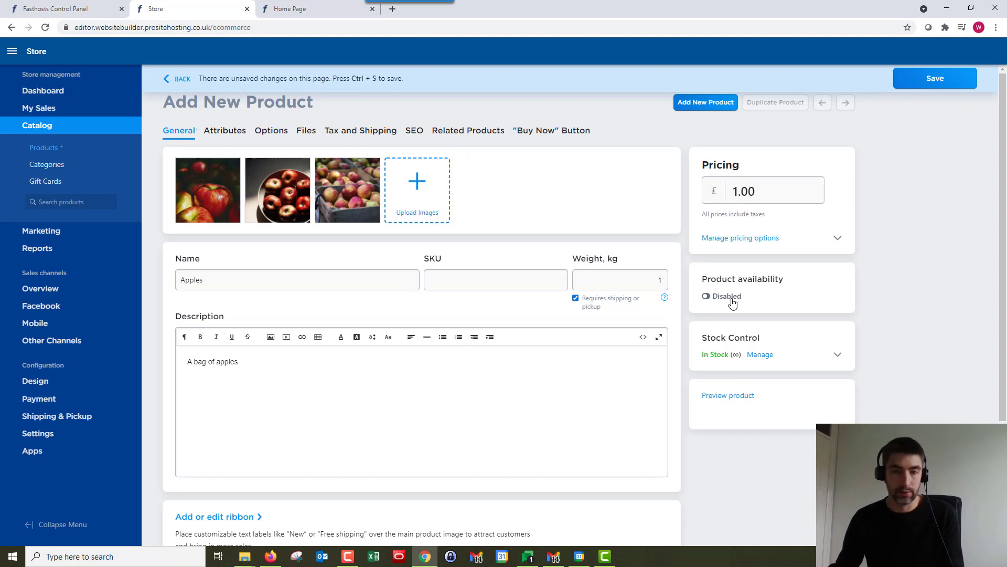
pyautogui.click(706, 296)
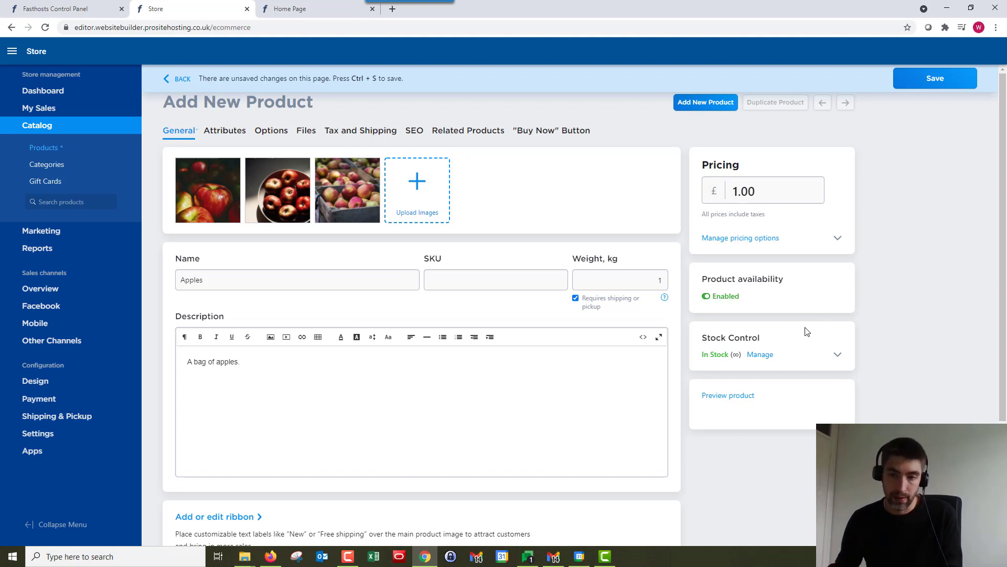
pyautogui.click(760, 355)
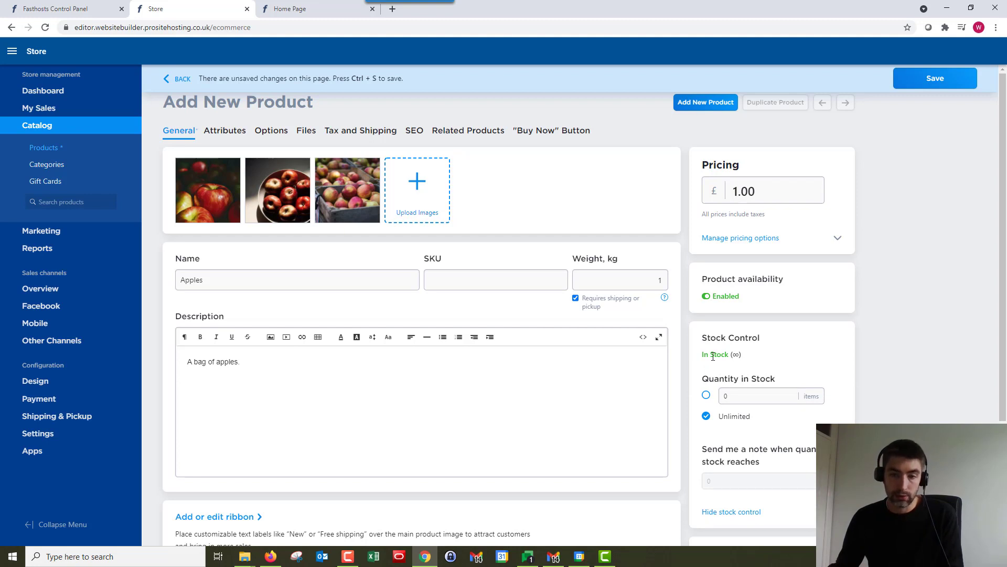
pyautogui.moveTo(719, 358)
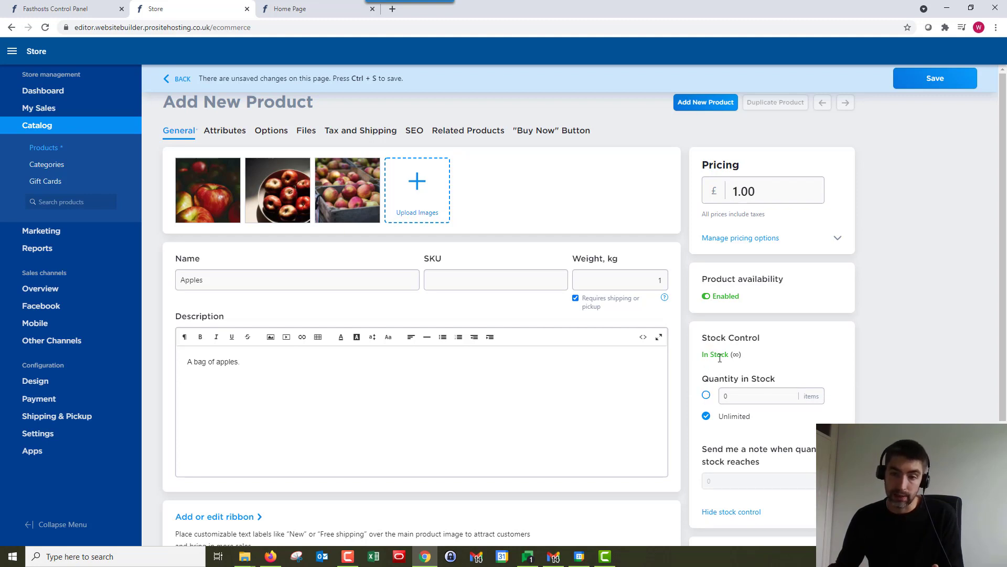
# - Track a fixed stock of 50 Apples with a low-stock note at 10 remaining
pyautogui.click(706, 395)
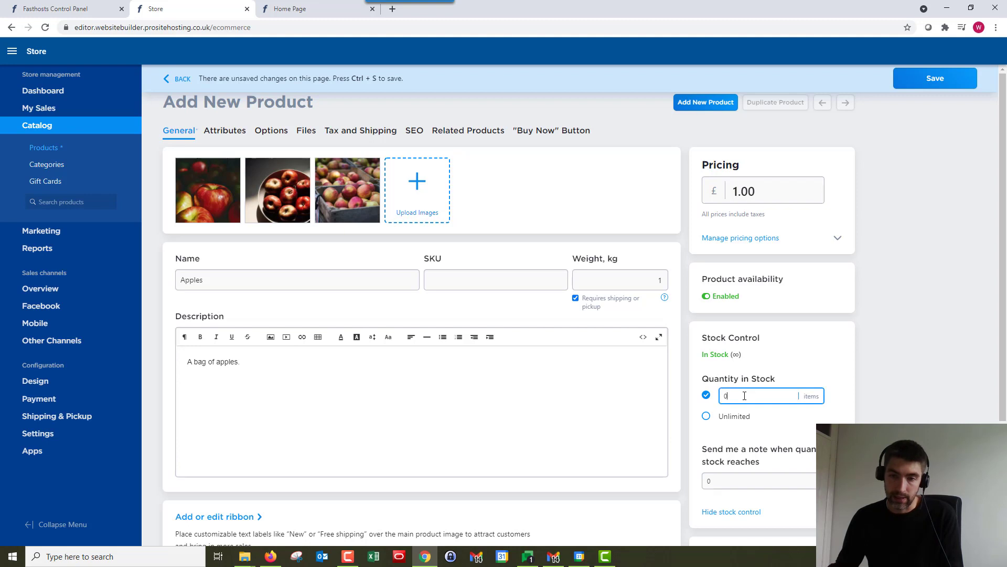
pyautogui.write('50')
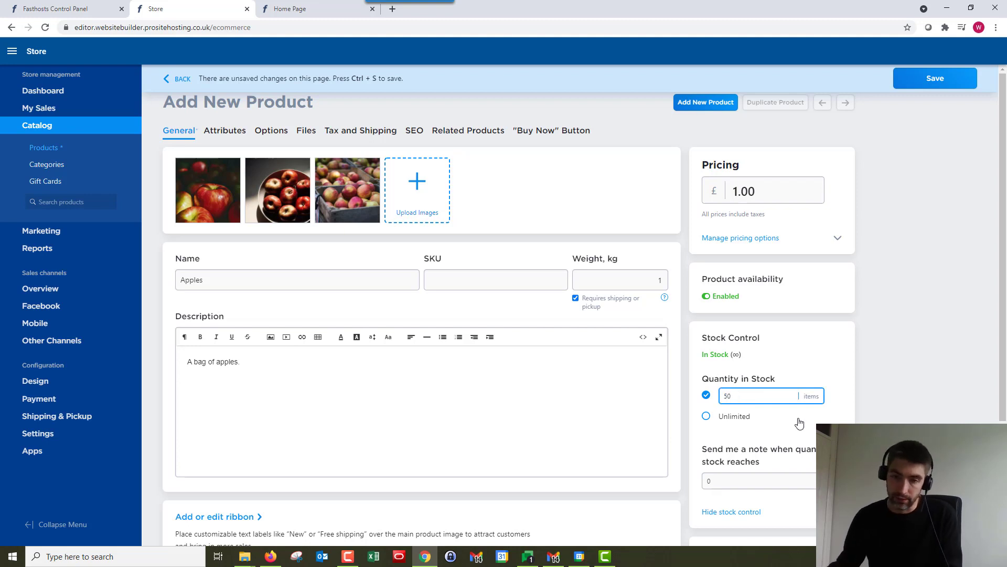
pyautogui.click(736, 481)
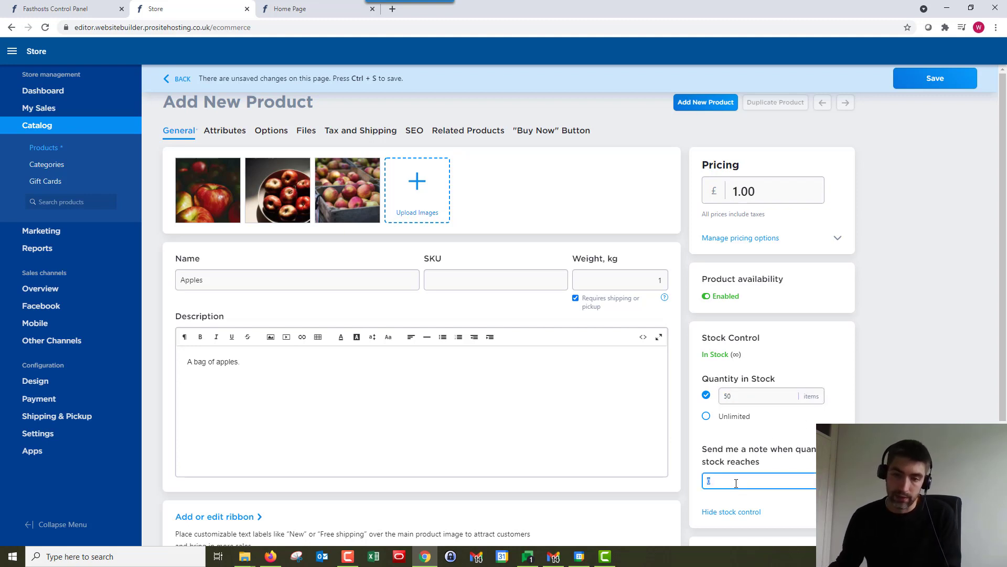
pyautogui.write('10')
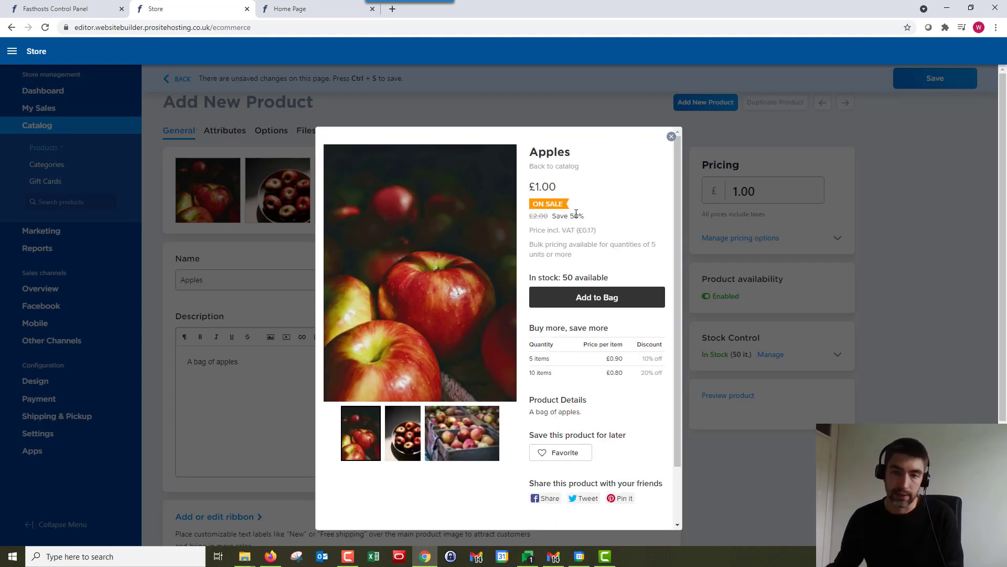
pyautogui.moveTo(575, 220)
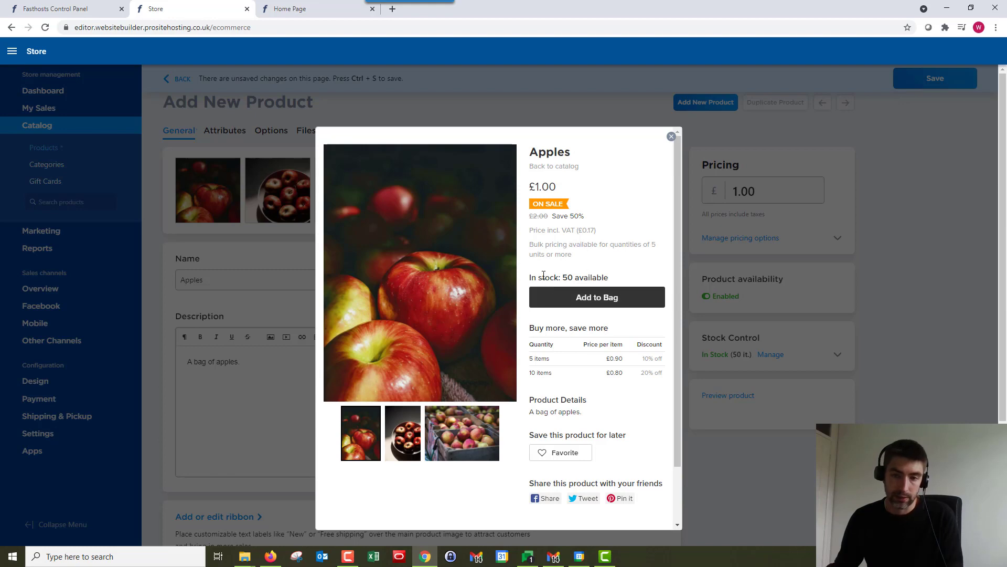
pyautogui.moveTo(611, 388)
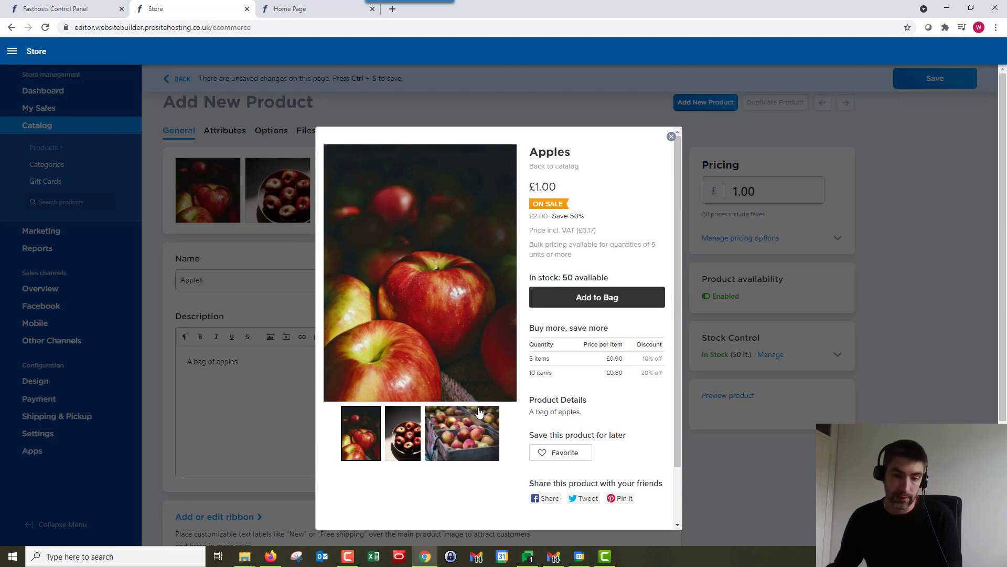
pyautogui.moveTo(671, 137)
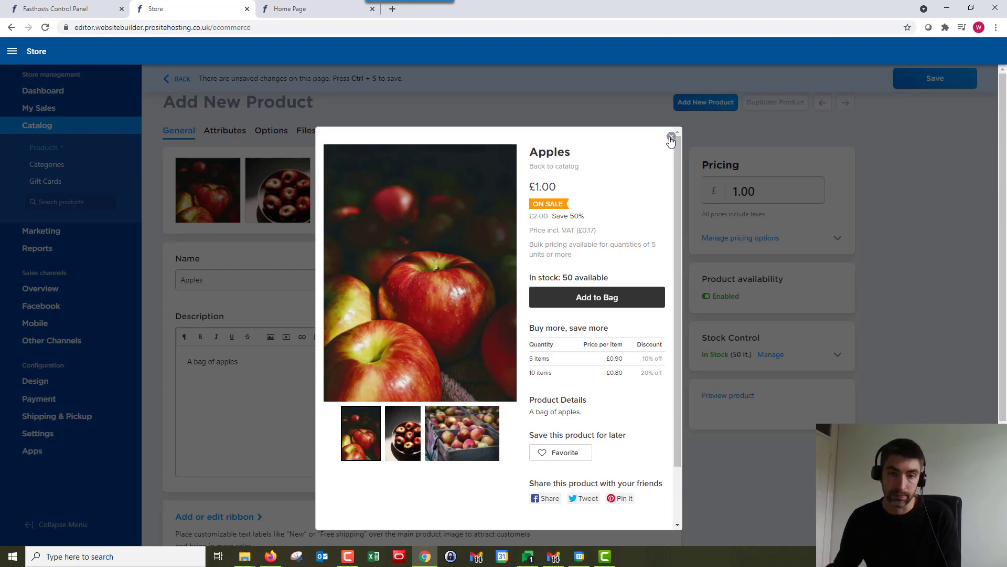
# - Leave the preview and review the Apples product's Attributes section
pyautogui.click(671, 138)
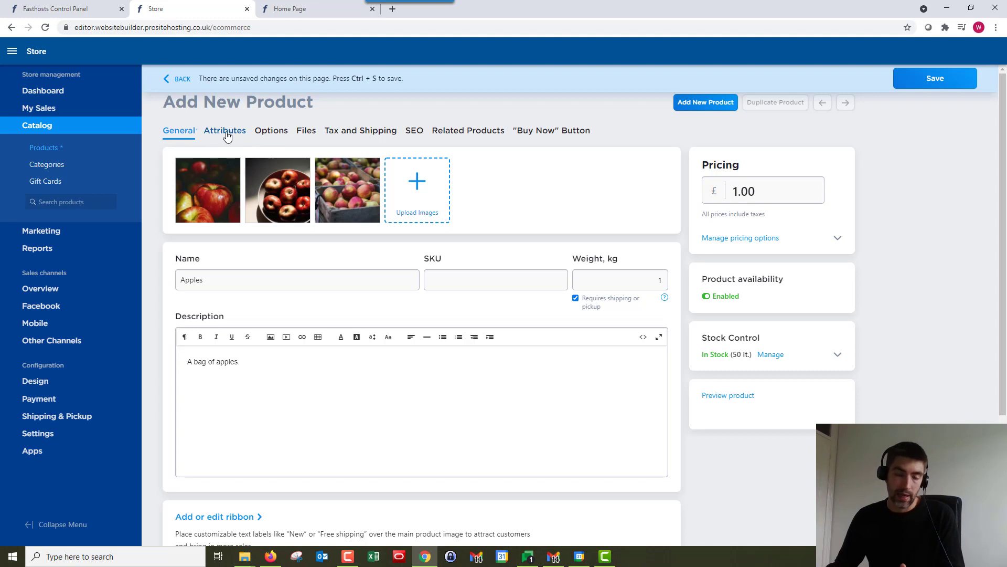
pyautogui.moveTo(221, 145)
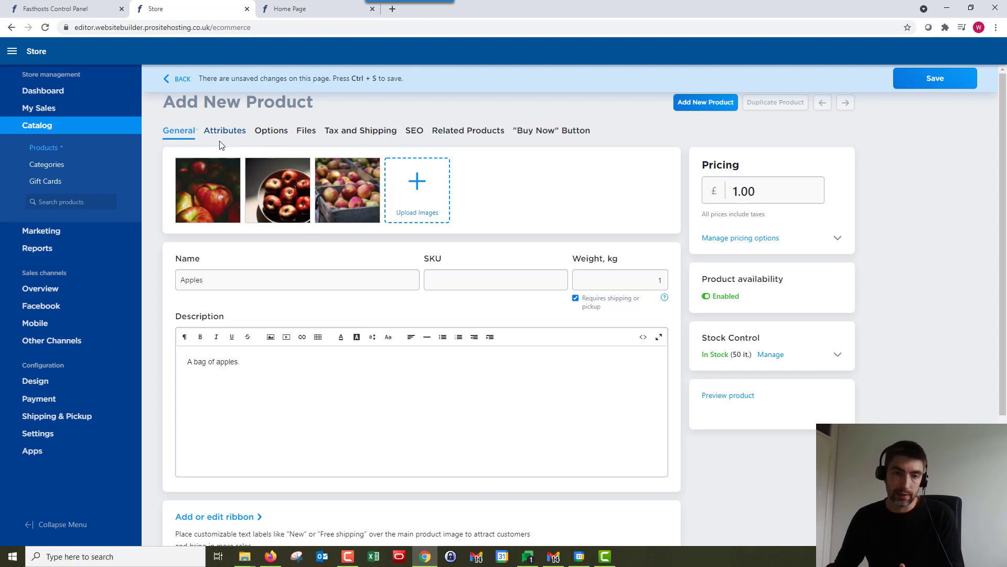
pyautogui.click(224, 130)
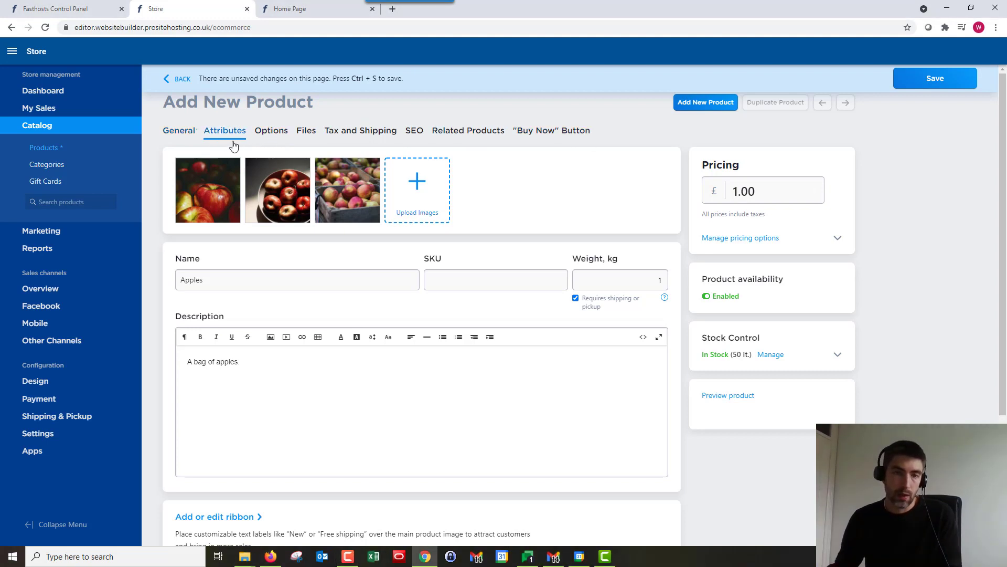
pyautogui.click(225, 131)
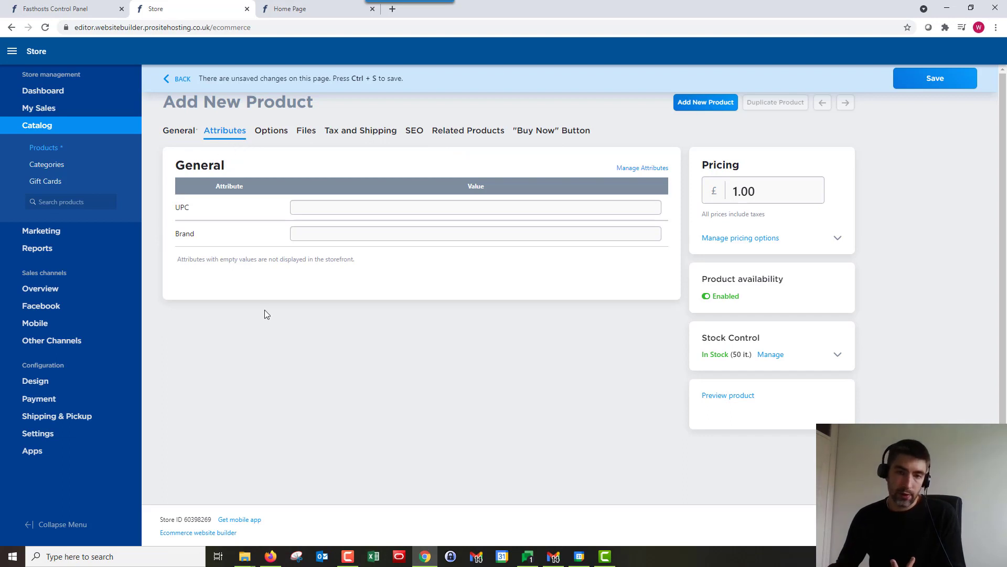
pyautogui.moveTo(636, 172)
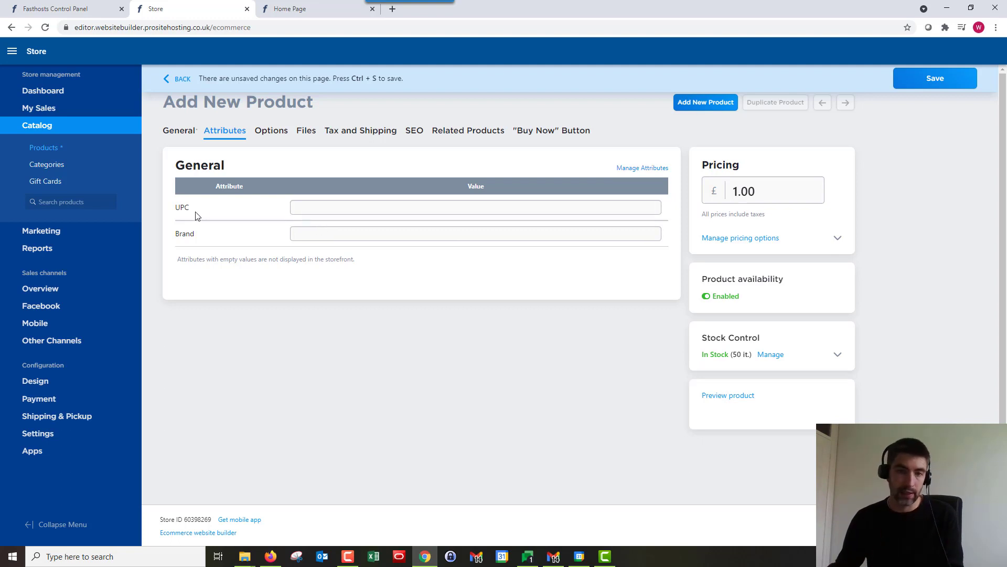
pyautogui.moveTo(197, 230)
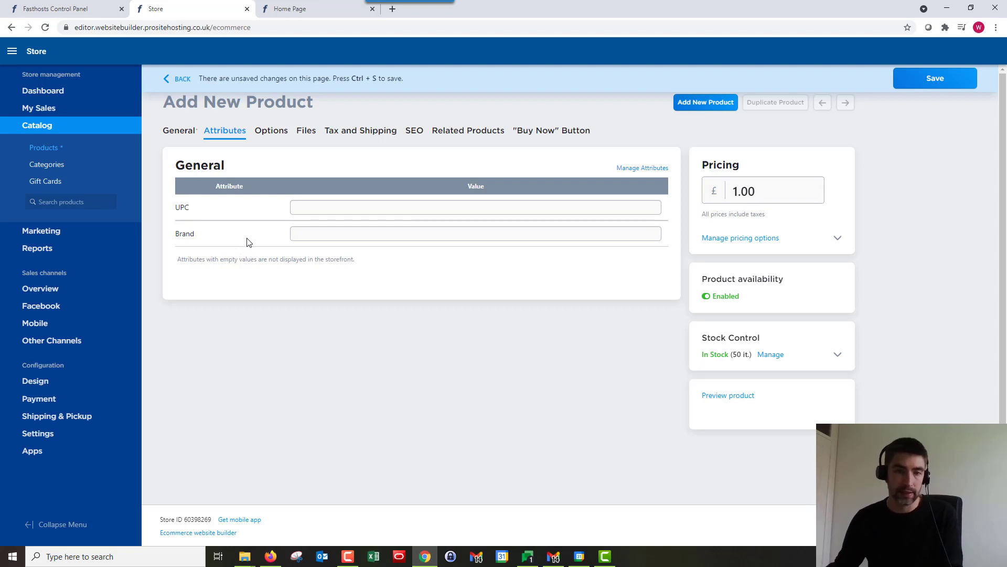
# - Review the Options section, then show the empty downloadable Files section
pyautogui.click(272, 131)
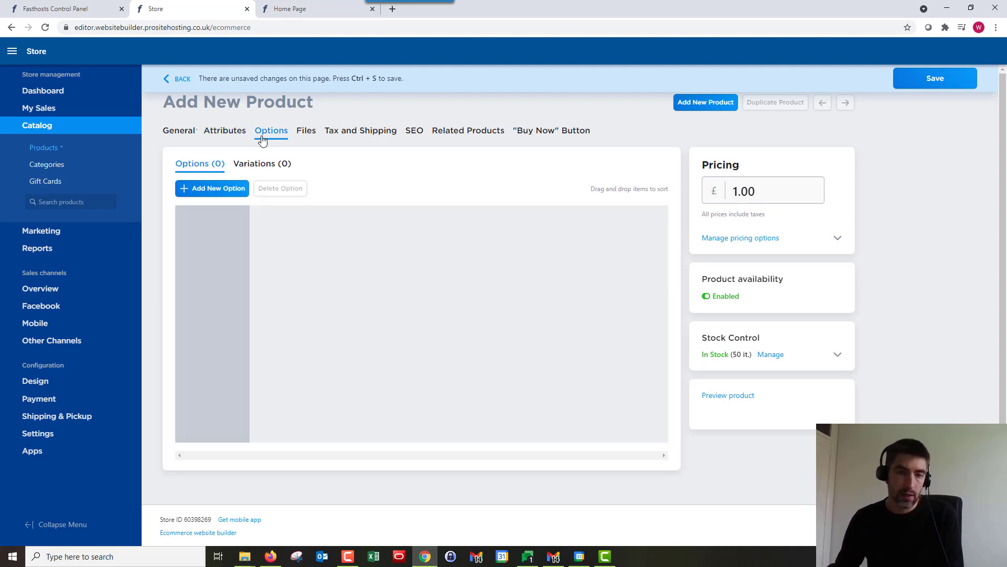
pyautogui.moveTo(314, 151)
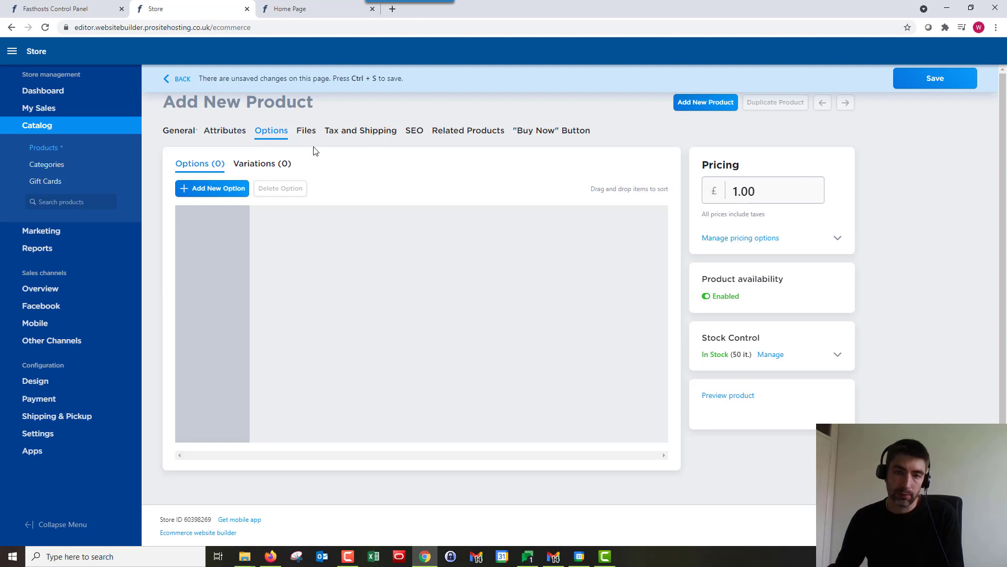
pyautogui.moveTo(297, 145)
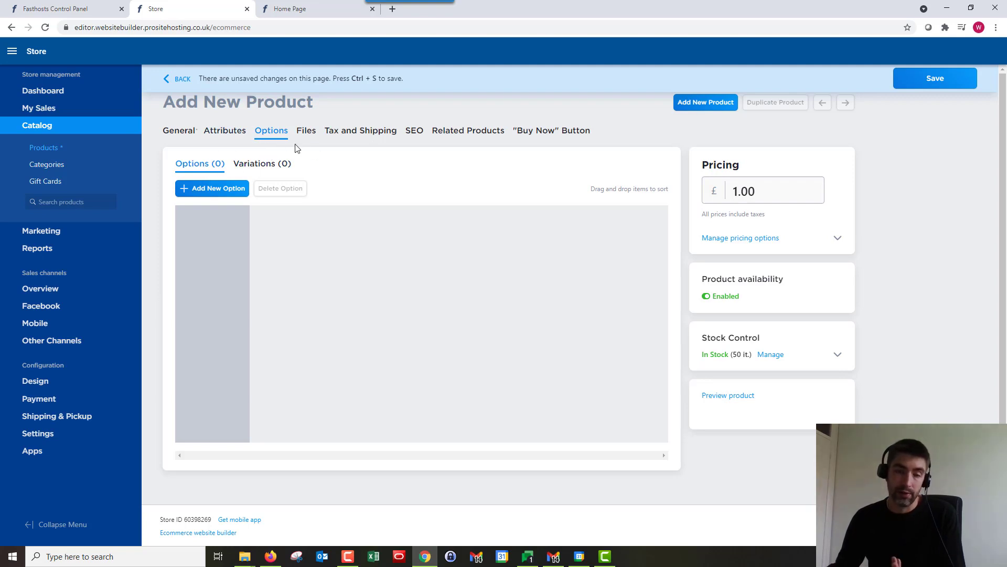
pyautogui.click(306, 130)
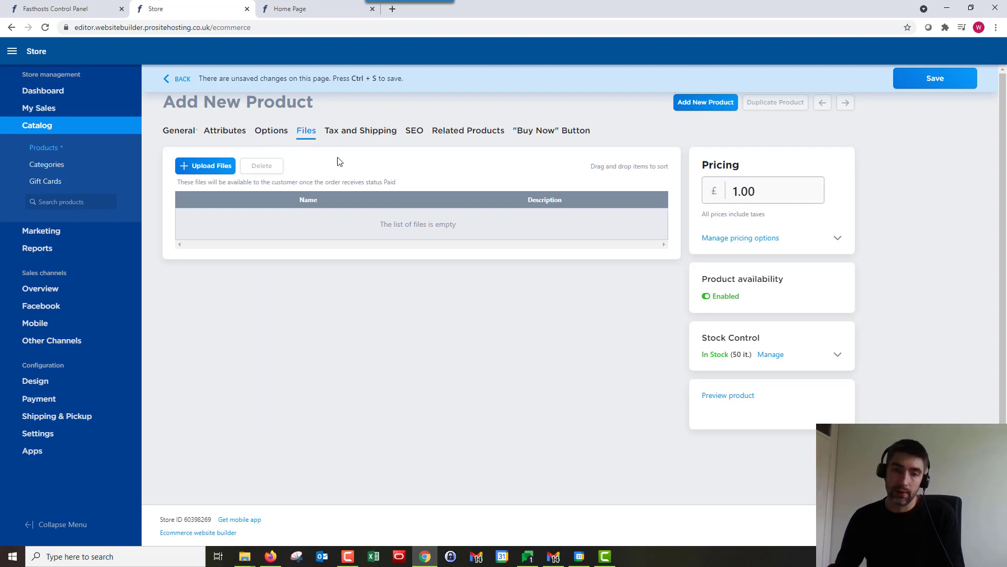
pyautogui.moveTo(332, 166)
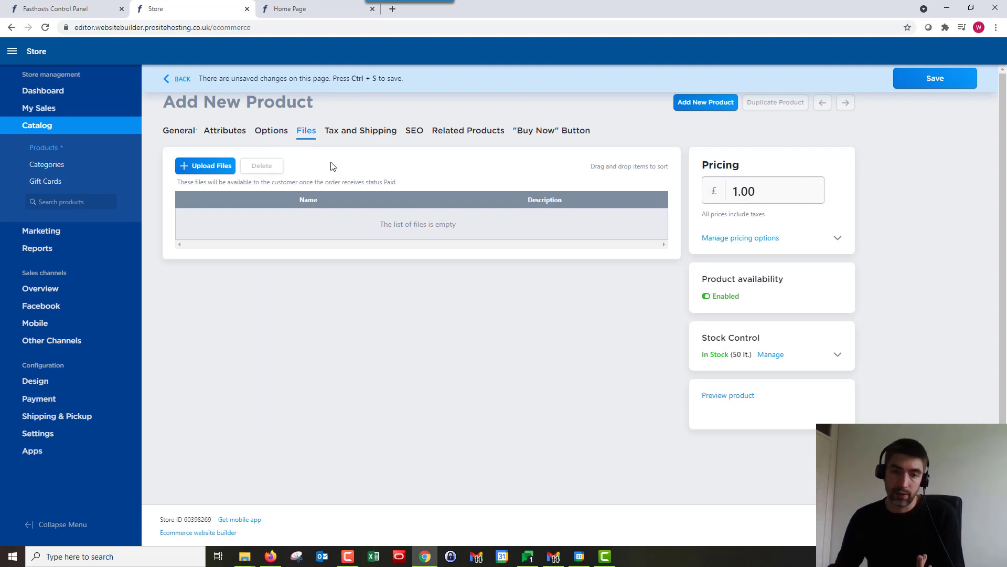
pyautogui.moveTo(342, 163)
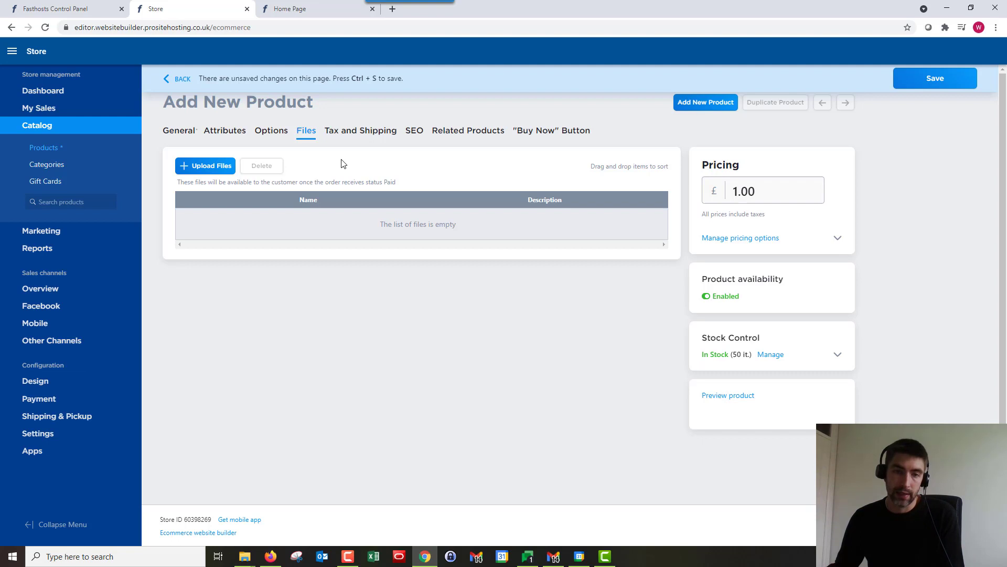
pyautogui.moveTo(361, 137)
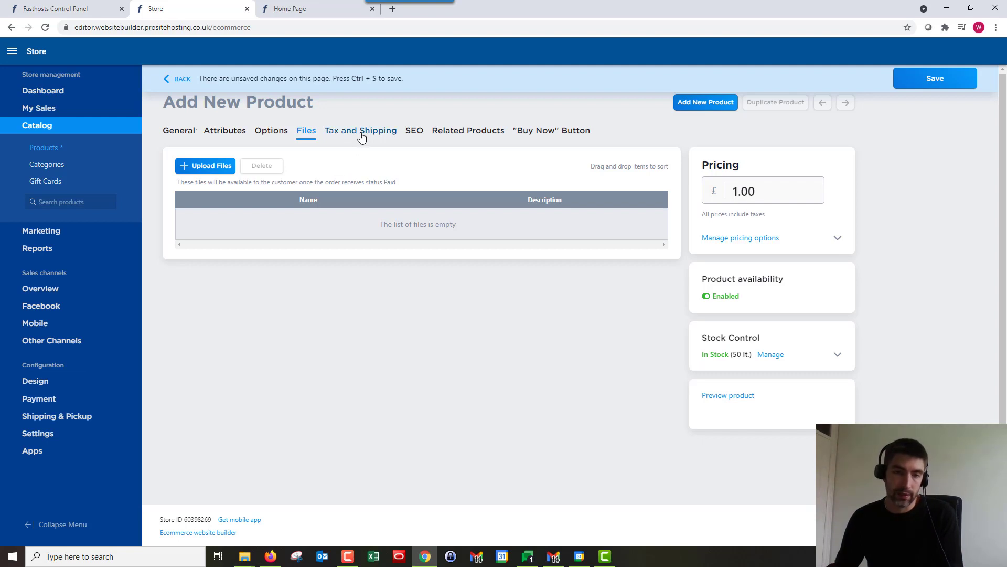
# - Review Tax and Shipping and SEO details, ending on the empty Related Products section
pyautogui.click(360, 131)
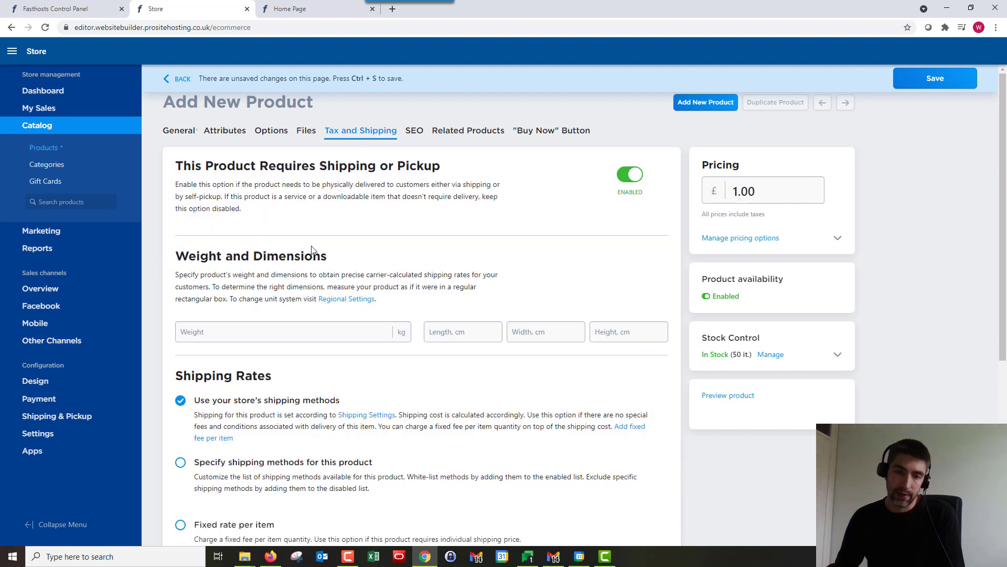
pyautogui.moveTo(417, 142)
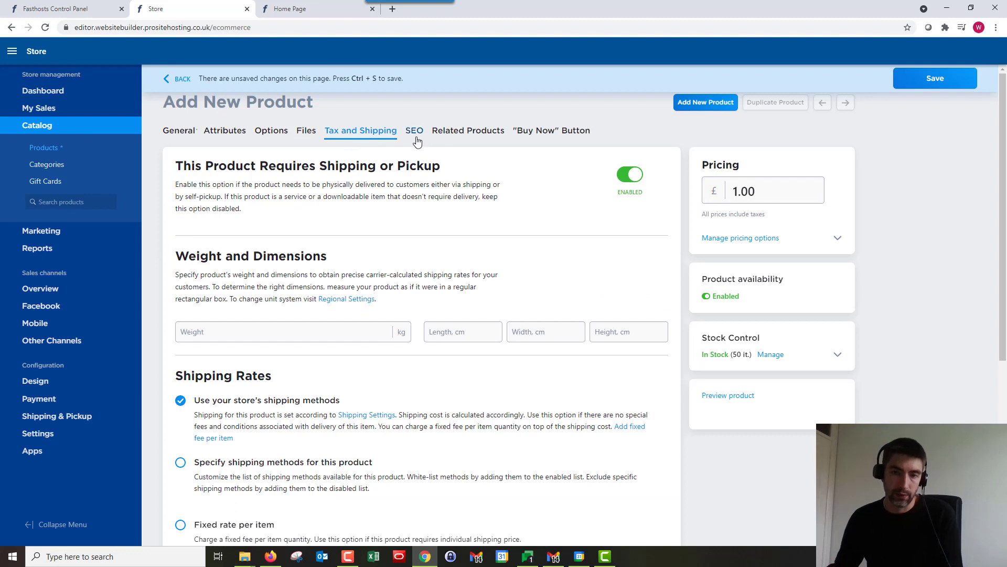
pyautogui.click(414, 131)
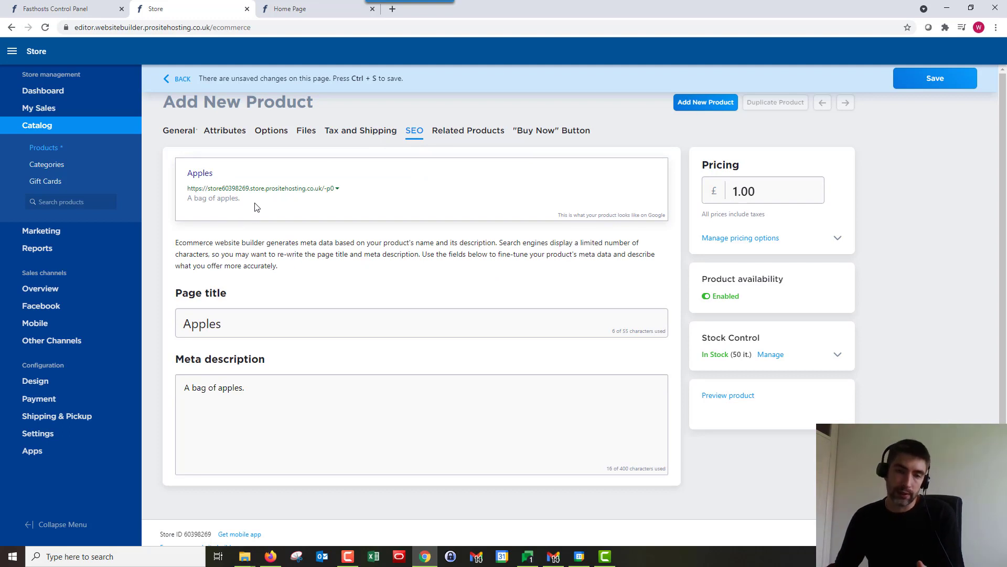
pyautogui.moveTo(262, 208)
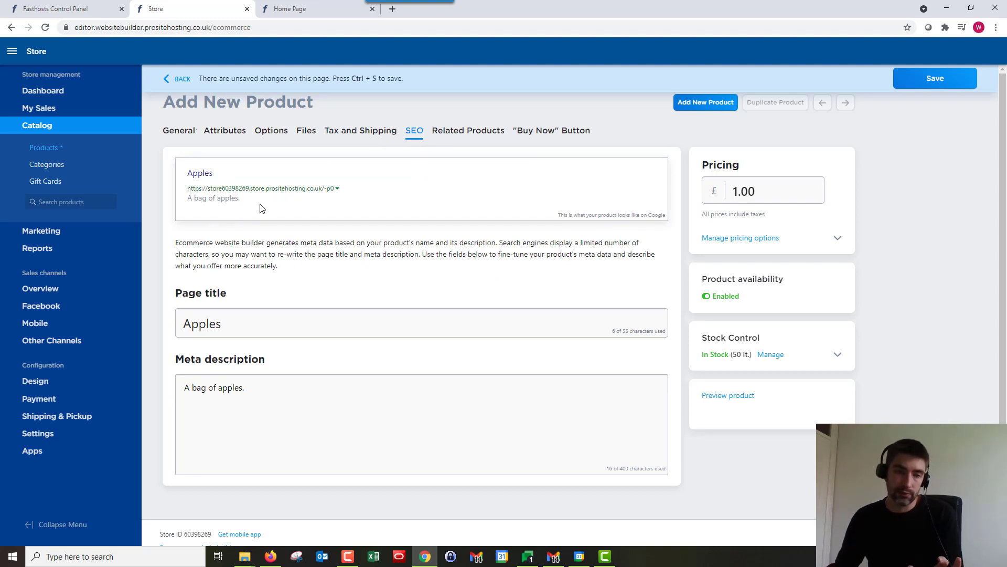
pyautogui.moveTo(244, 196)
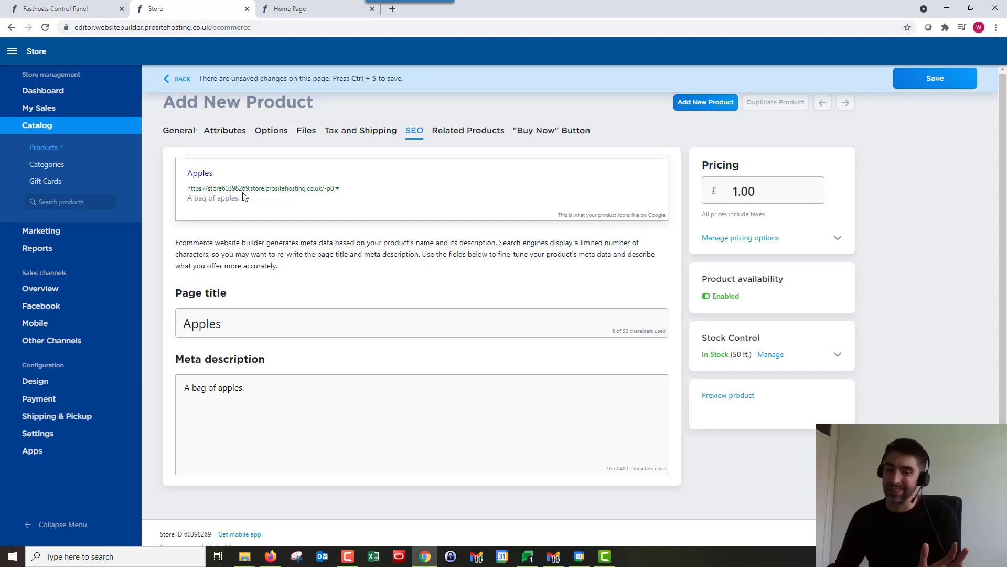
pyautogui.moveTo(249, 202)
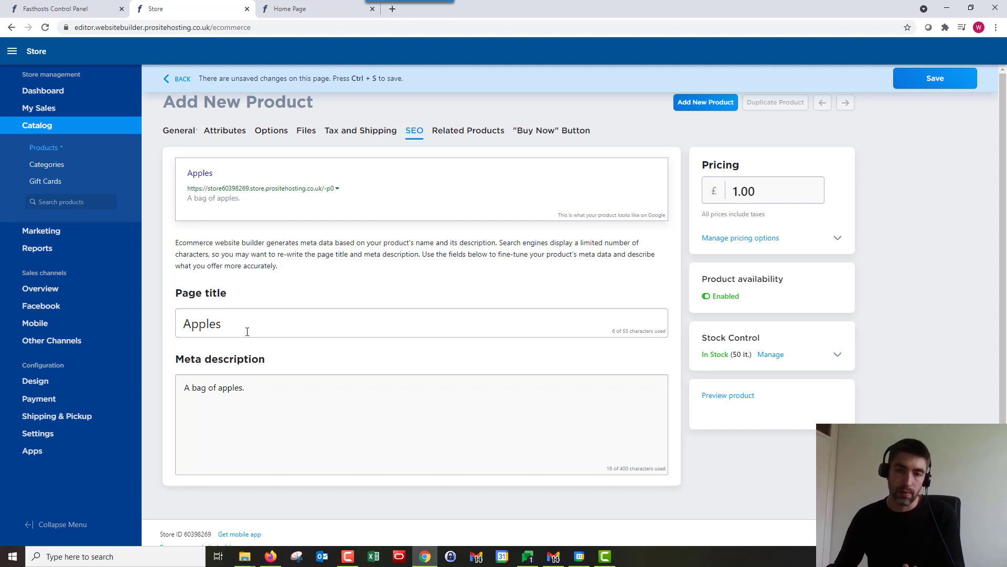
pyautogui.moveTo(277, 307)
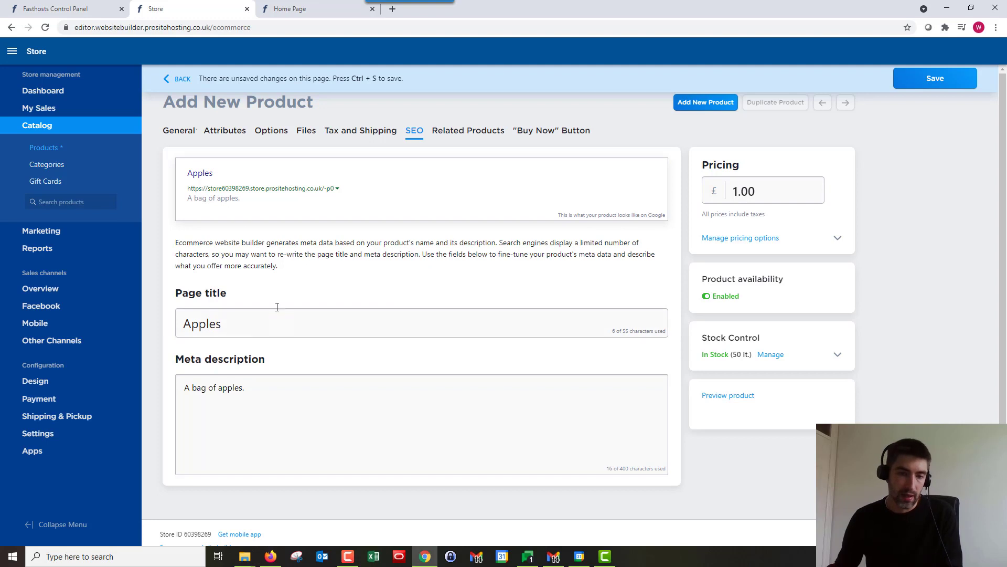
pyautogui.click(468, 131)
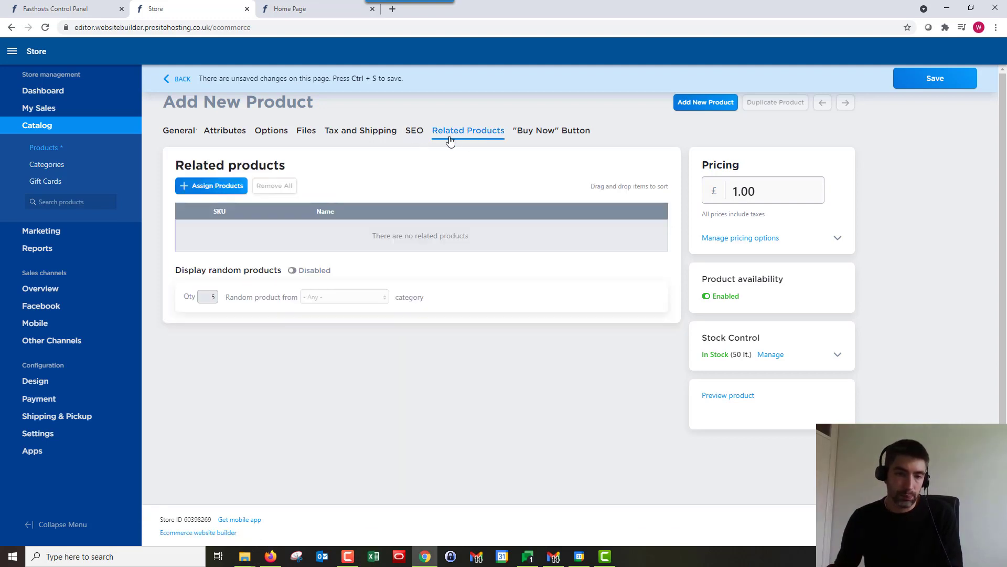
pyautogui.moveTo(345, 178)
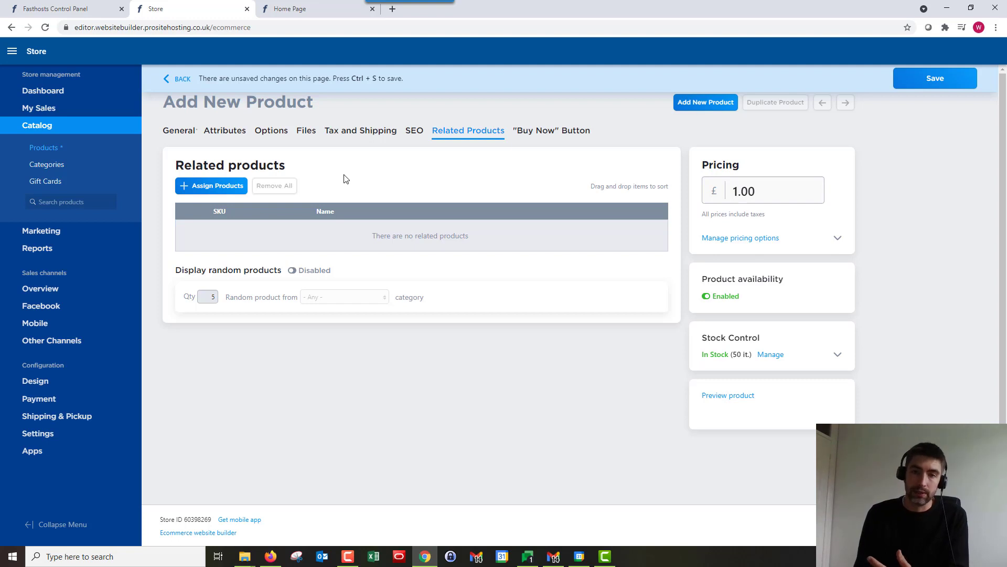
pyautogui.moveTo(380, 181)
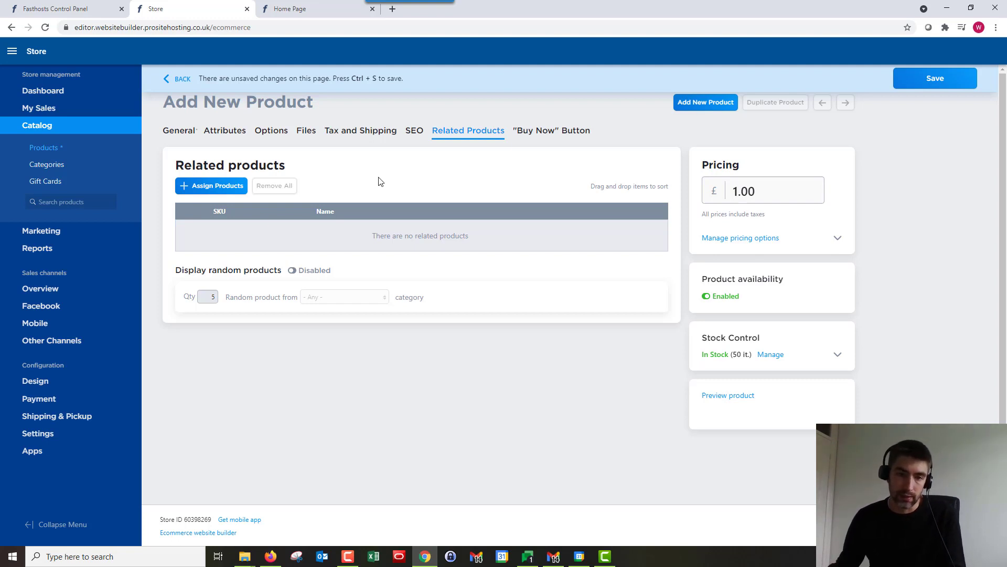
pyautogui.moveTo(374, 167)
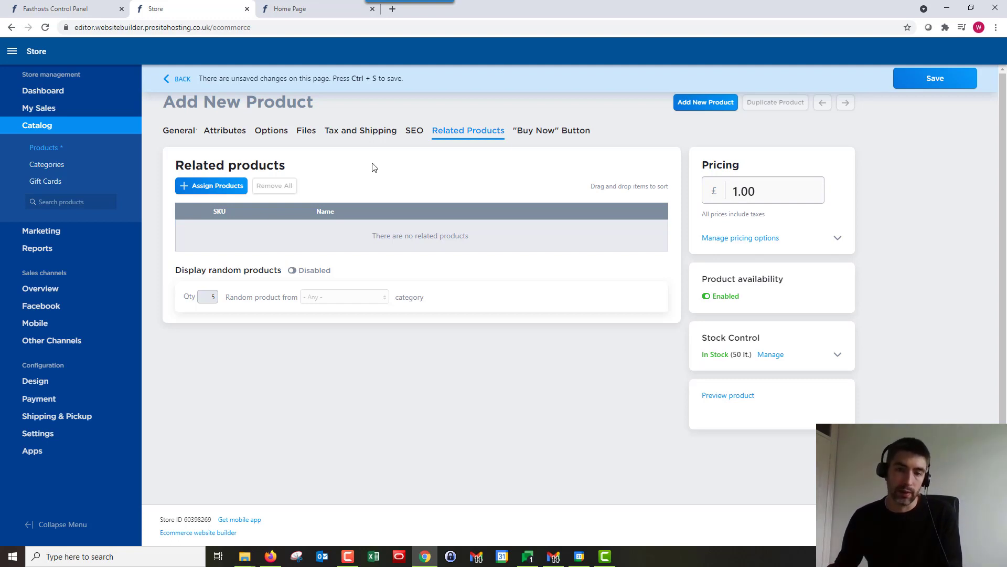
# - Check the Buy Now Button section, save Apples, and go to the live store home page
pyautogui.click(552, 131)
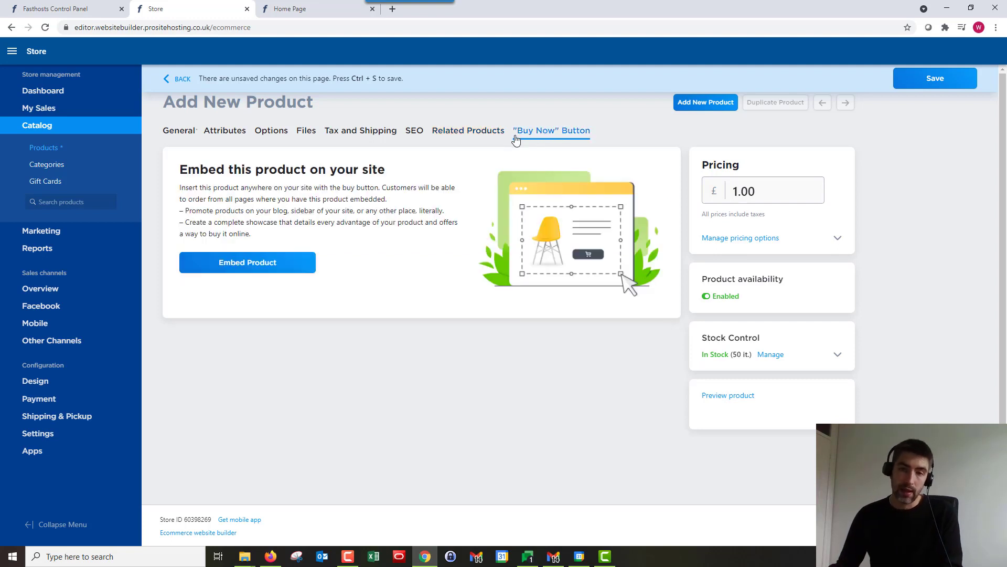
pyautogui.moveTo(335, 324)
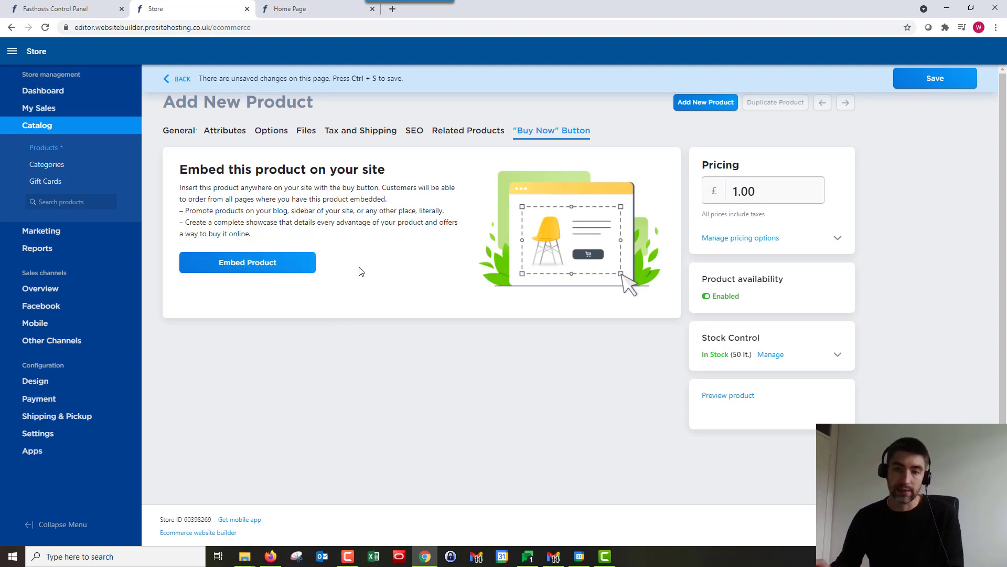
pyautogui.moveTo(424, 238)
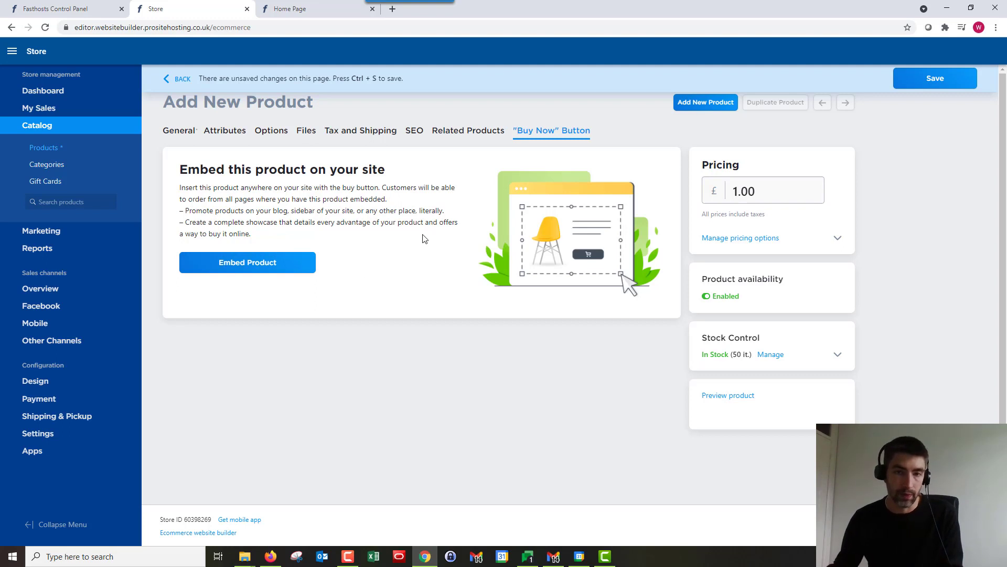
pyautogui.moveTo(432, 119)
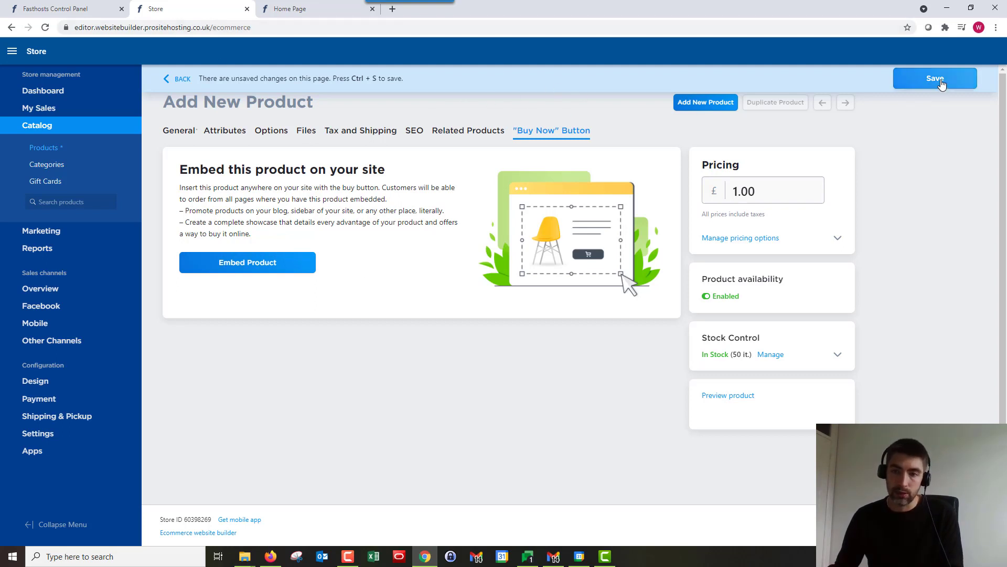
pyautogui.click(935, 78)
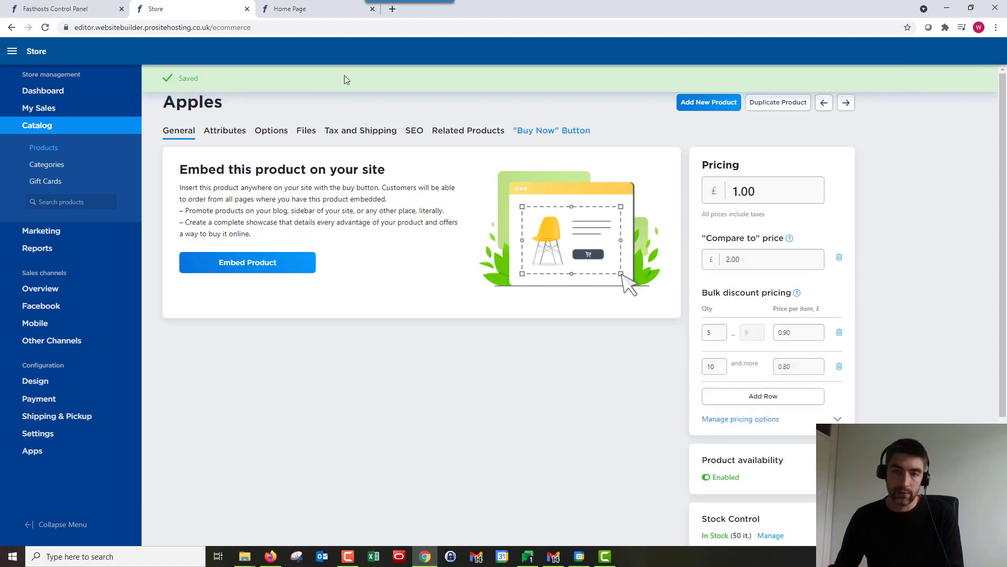
pyautogui.click(300, 9)
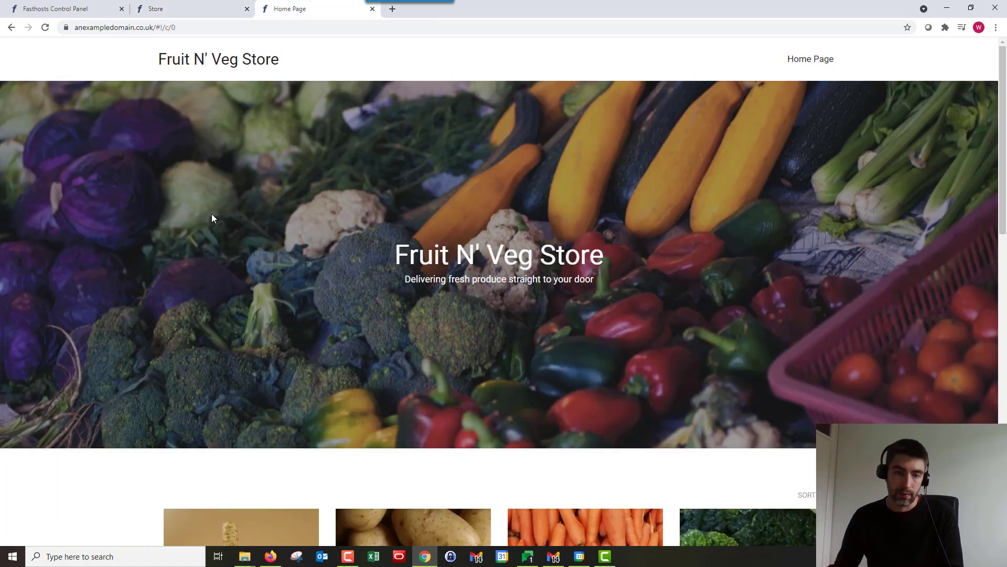
# - Scroll the live home page down to the product grid showing Apples at £1.00, was £2.00
pyautogui.scroll(-3)
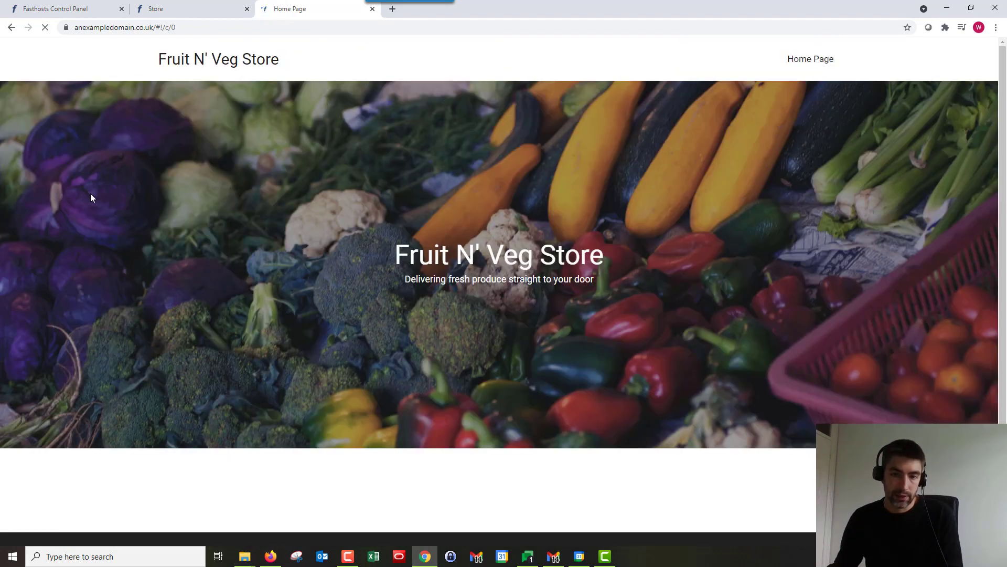
pyautogui.scroll(-3)
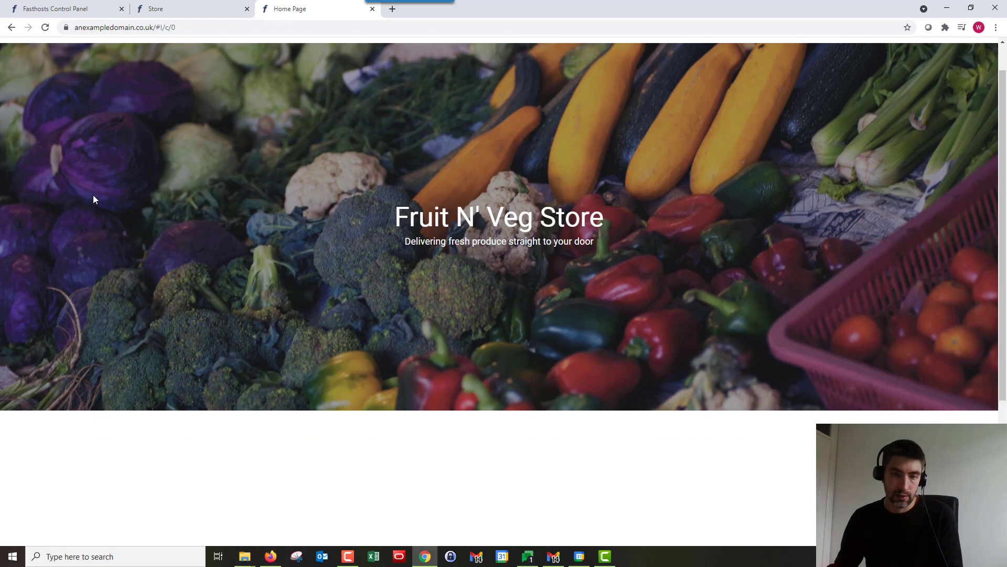
pyautogui.scroll(-3)
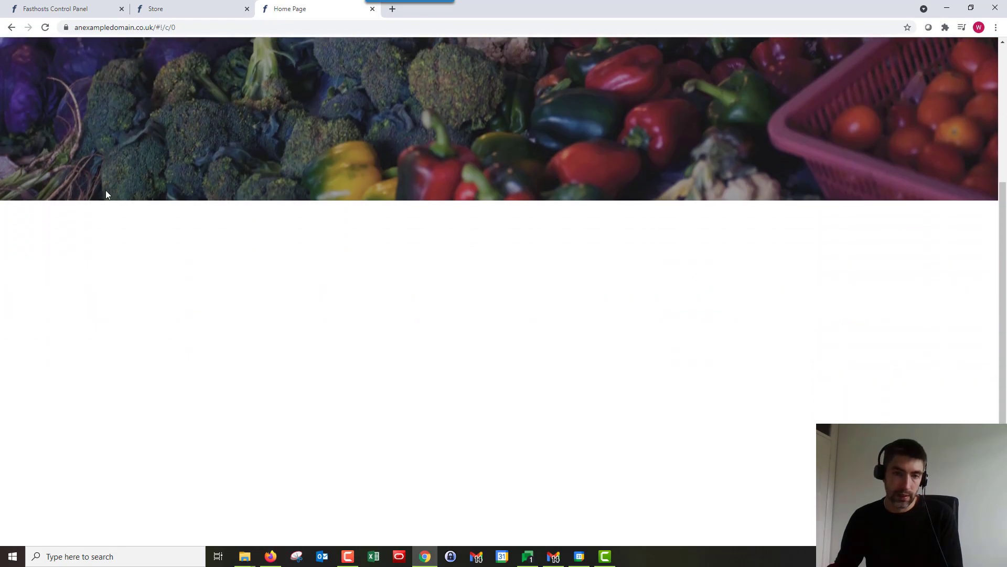
pyautogui.scroll(-3)
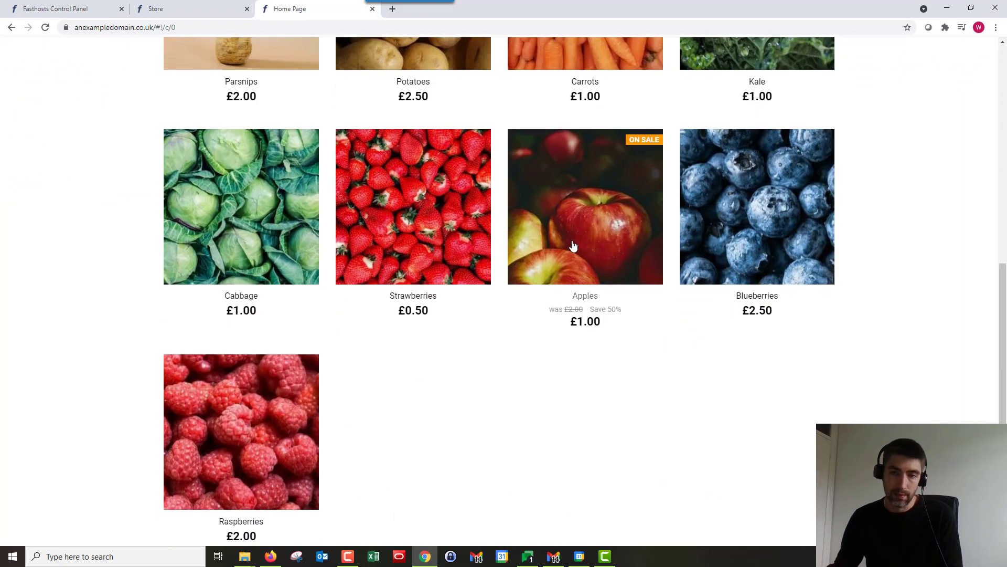
pyautogui.moveTo(610, 398)
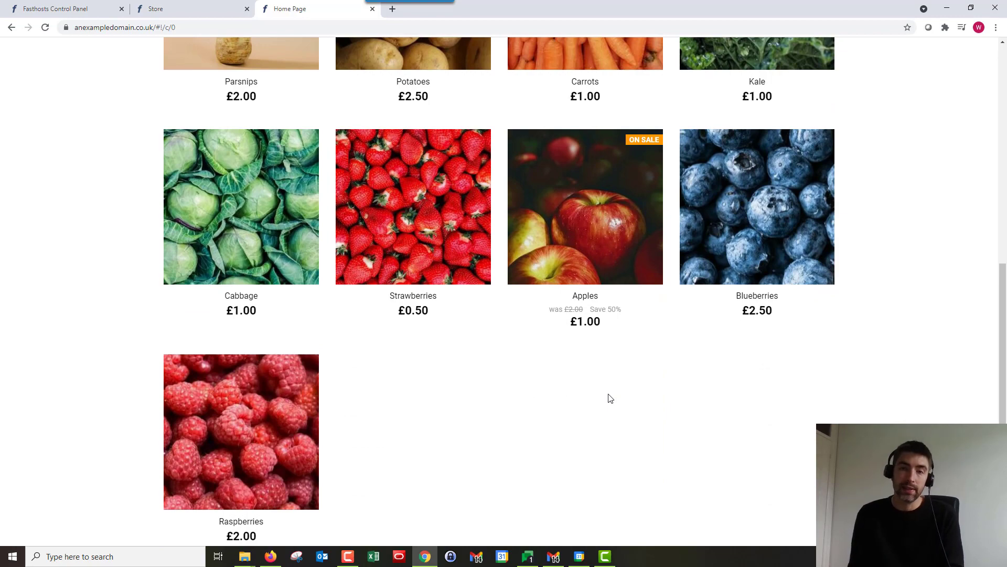